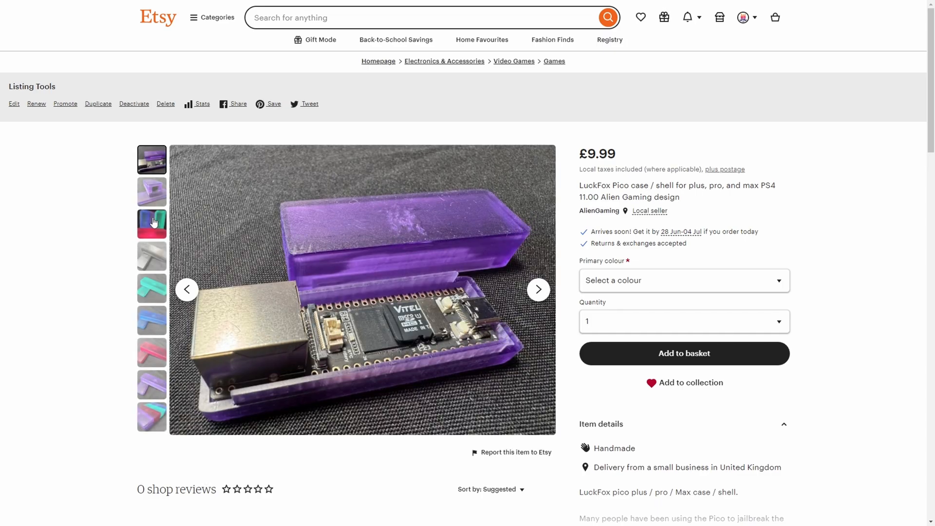
# View another thumbnail photo of the LuckFox Pico case listing.
pyautogui.click(151, 191)
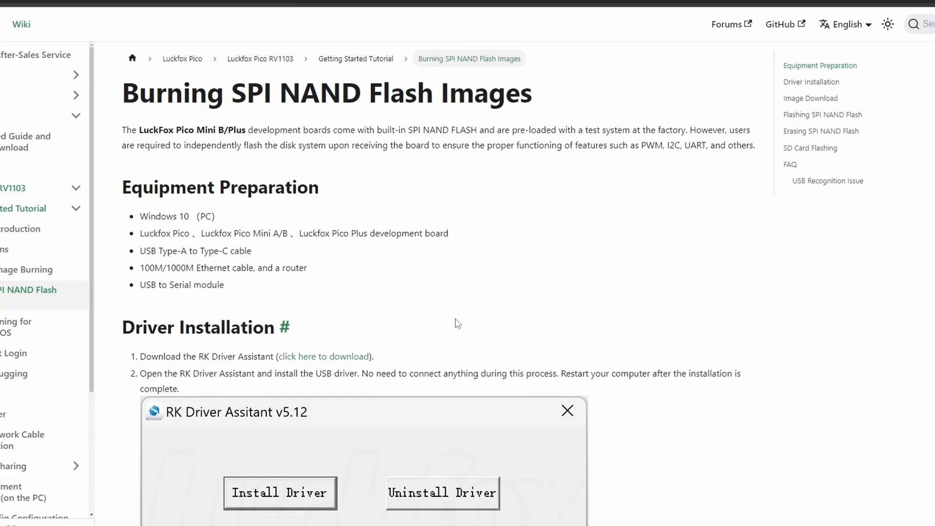
# Download the RK Driver Assistant zip from the wiki's Driver Installation section.
pyautogui.scroll(-3)
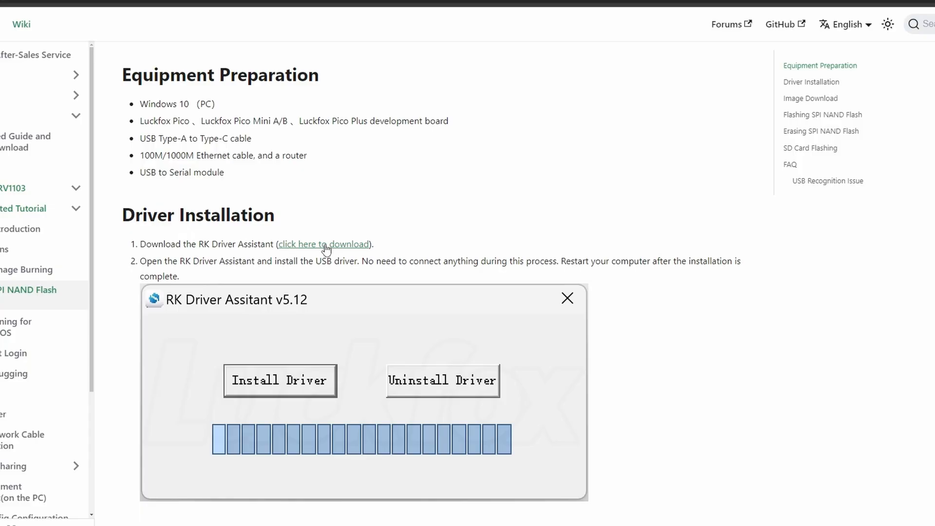
pyautogui.click(323, 244)
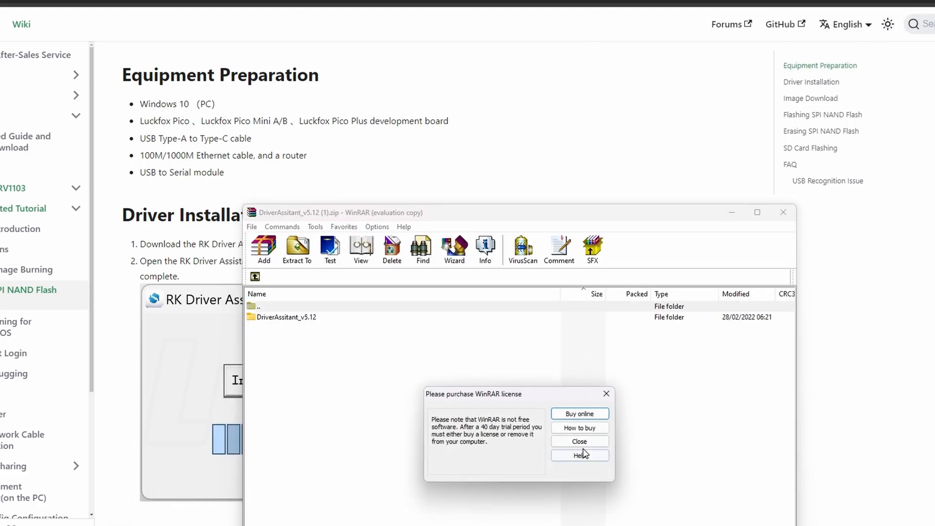
# Extract the DriverAssitant_v5.12 folder to the Desktop and close WinRAR.
pyautogui.click(578, 441)
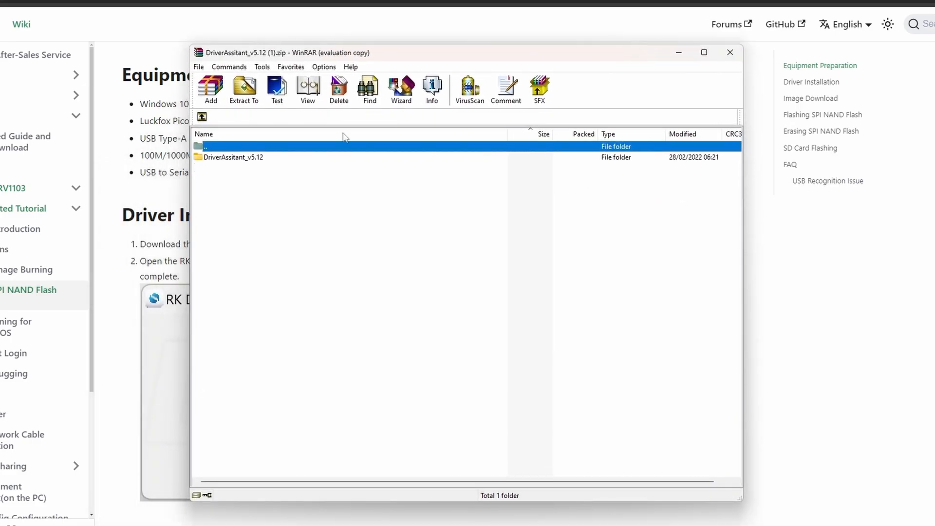
pyautogui.doubleClick(233, 156)
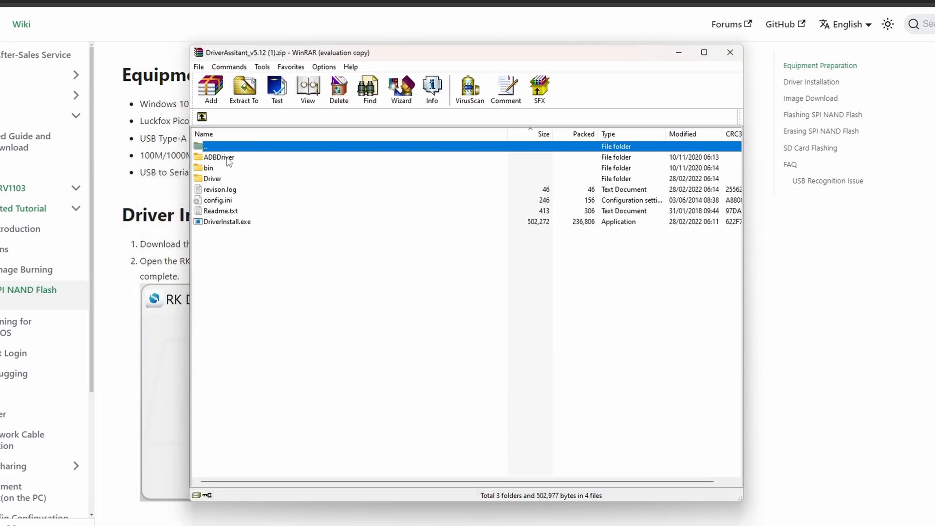
pyautogui.click(232, 221)
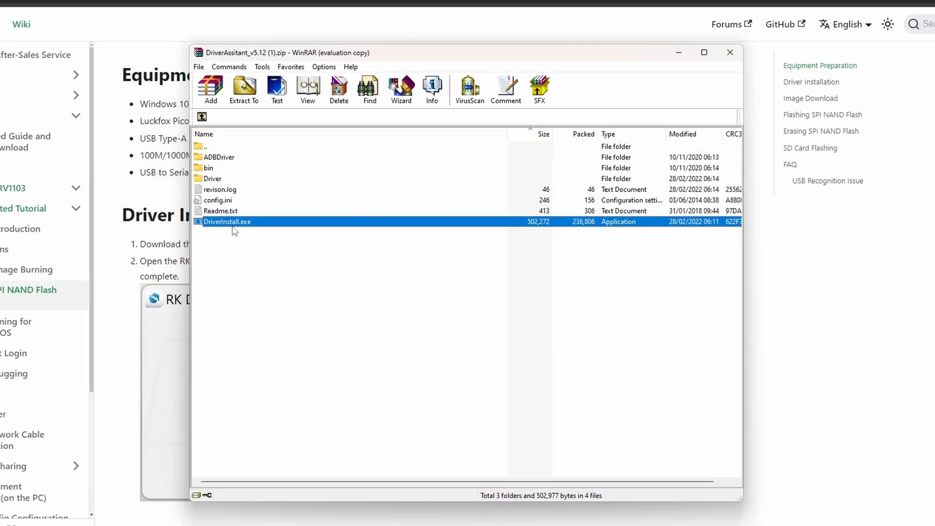
pyautogui.click(229, 221)
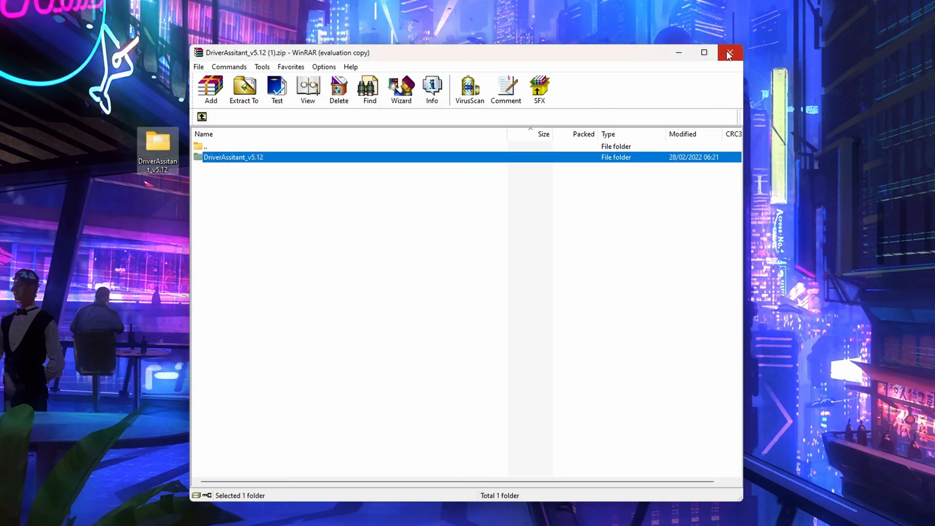
pyautogui.click(727, 53)
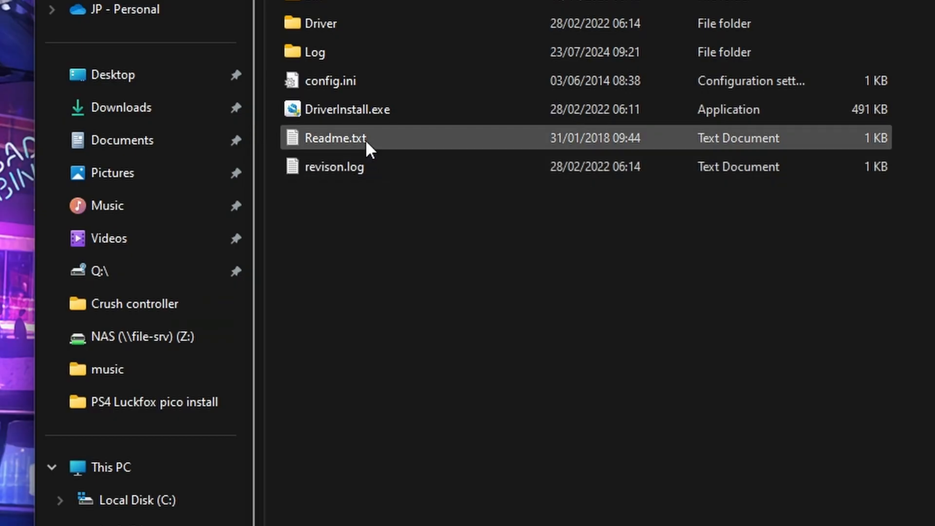
pyautogui.moveTo(346, 109)
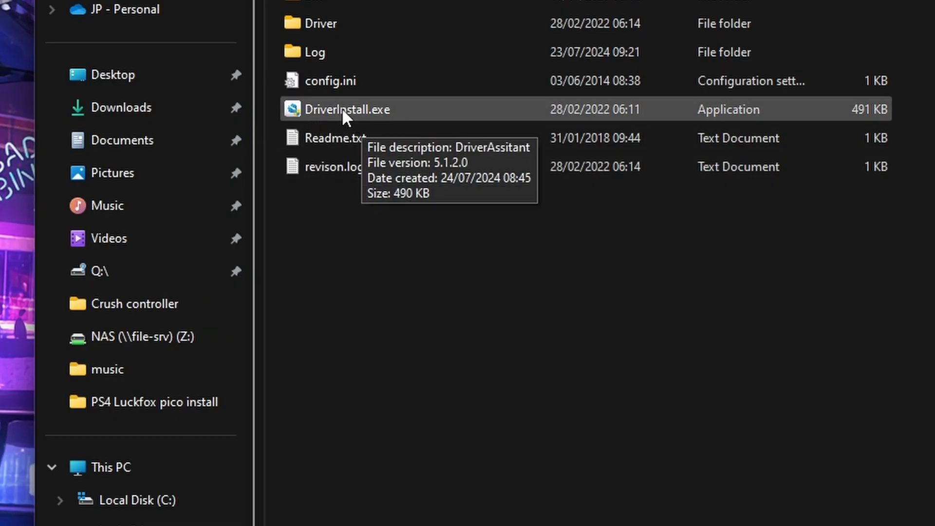
# Run DriverInstall.exe past SmartScreen and install the RK USB driver successfully.
pyautogui.doubleClick(348, 109)
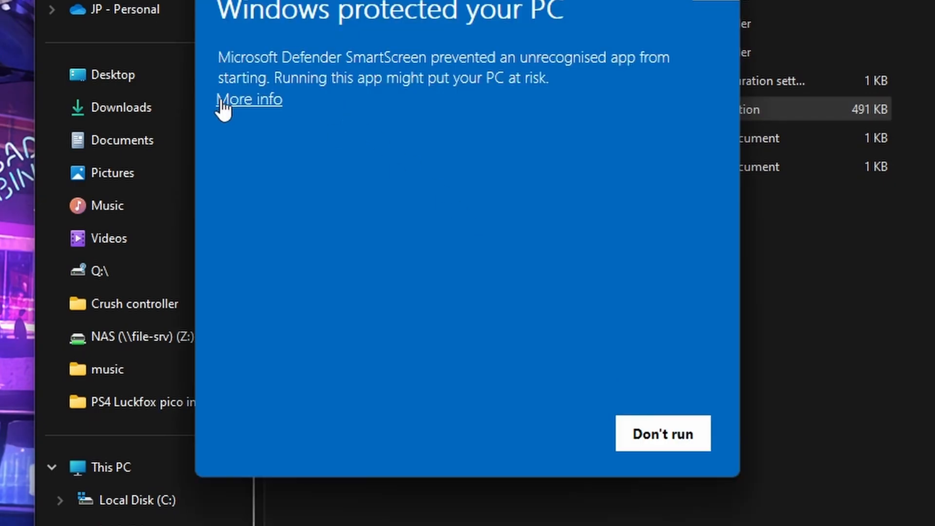
pyautogui.click(249, 99)
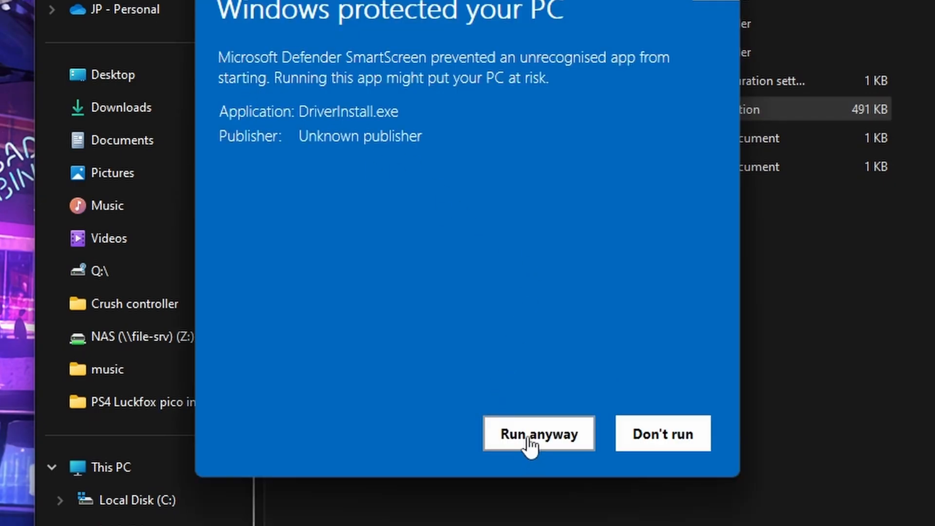
pyautogui.click(537, 434)
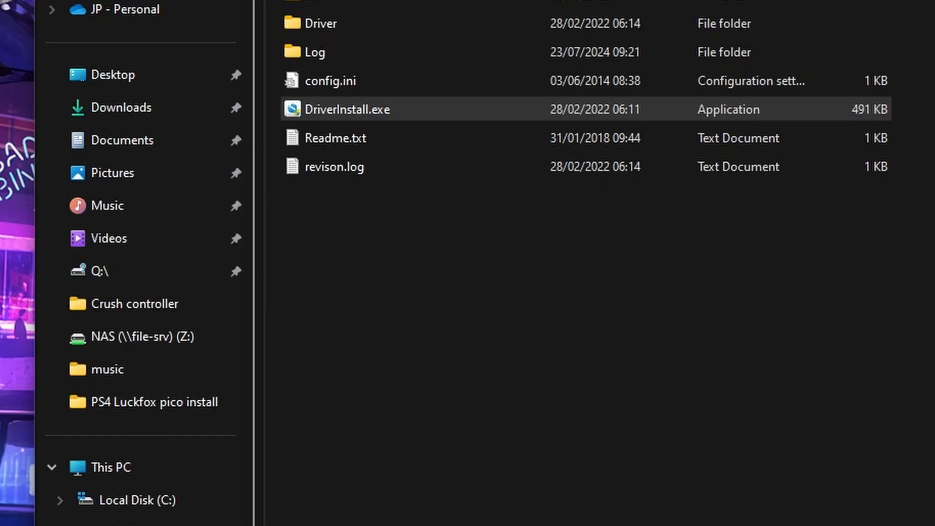
pyautogui.doubleClick(348, 109)
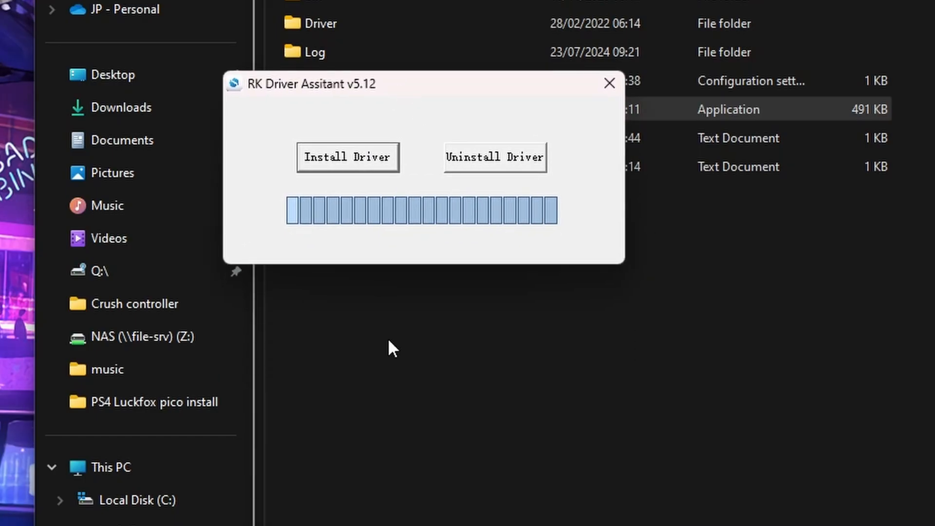
pyautogui.moveTo(430, 319)
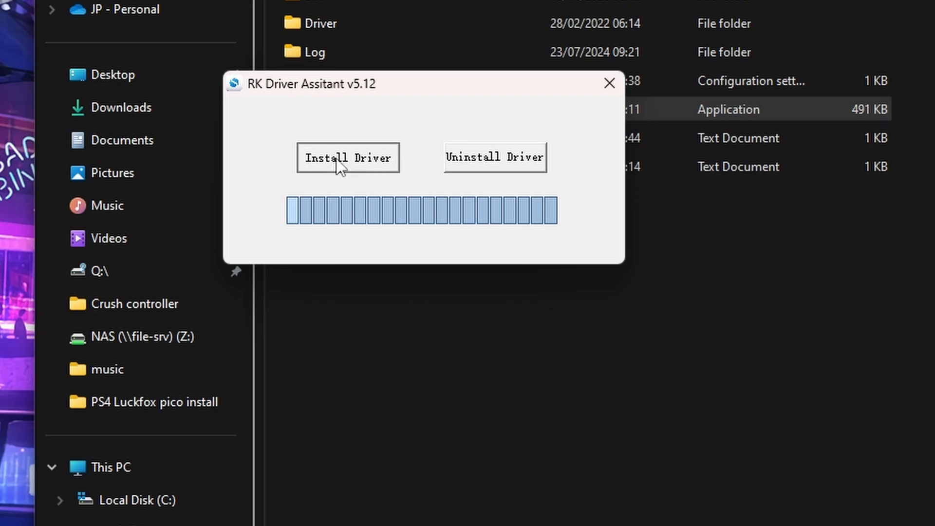
pyautogui.click(348, 157)
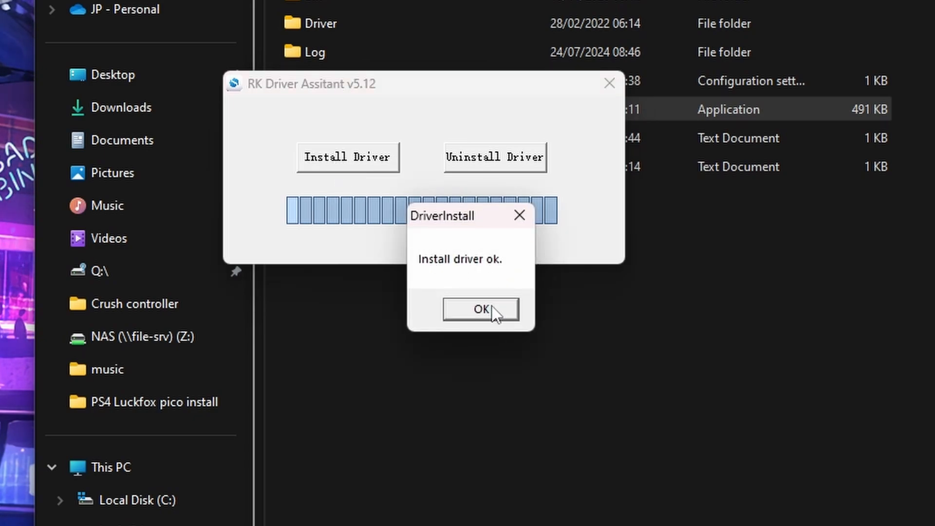
pyautogui.click(480, 309)
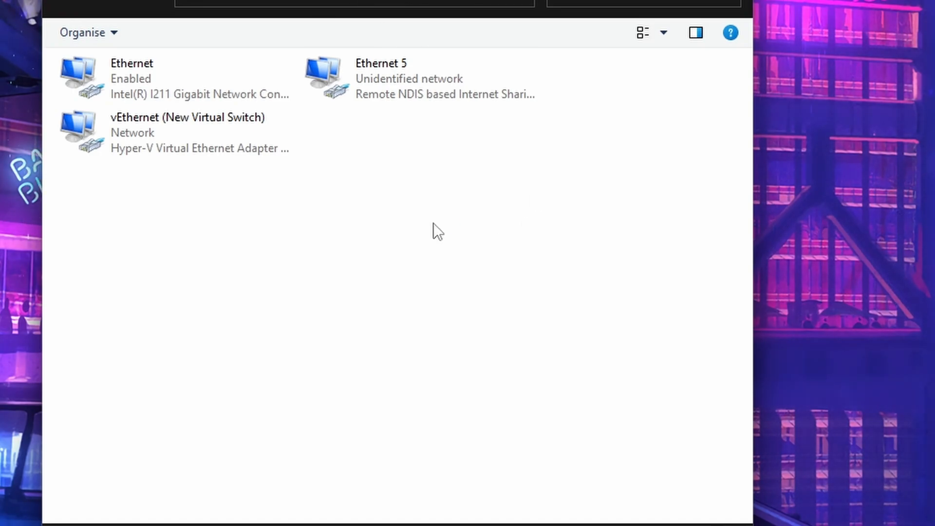
pyautogui.moveTo(358, 159)
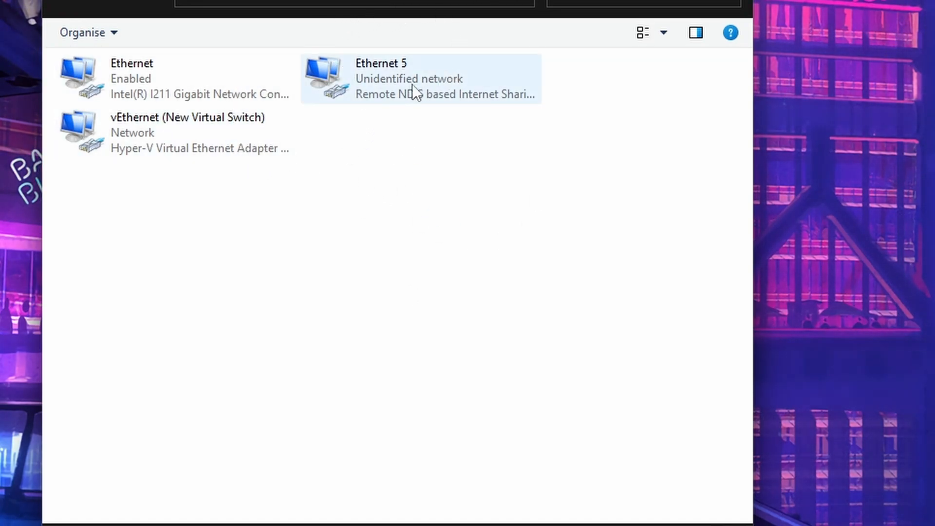
pyautogui.moveTo(414, 107)
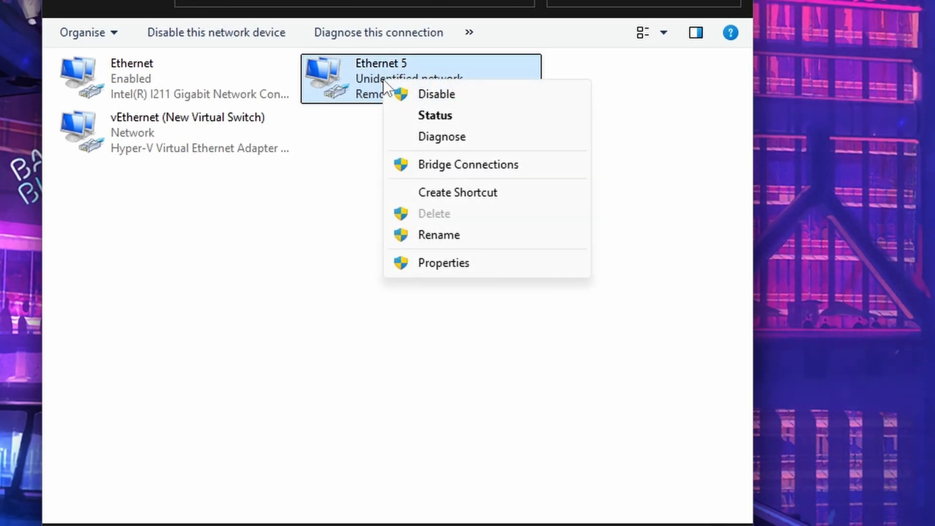
# Open Properties for the Ethernet 5 Remote NDIS connection.
pyautogui.click(443, 262)
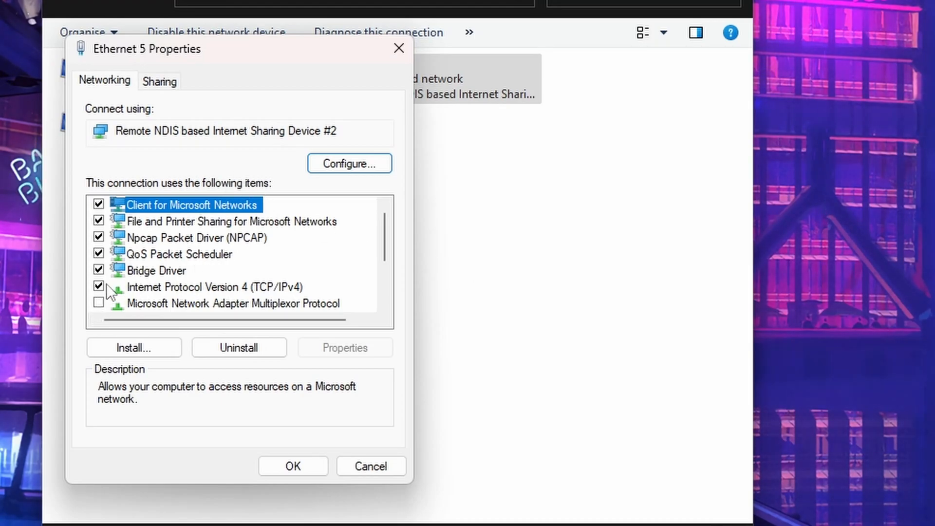
pyautogui.moveTo(181, 292)
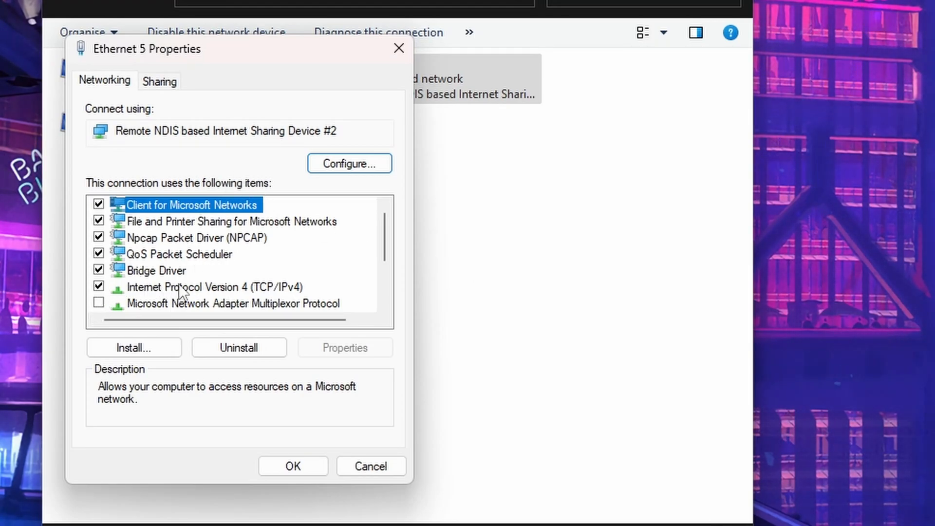
pyautogui.moveTo(202, 295)
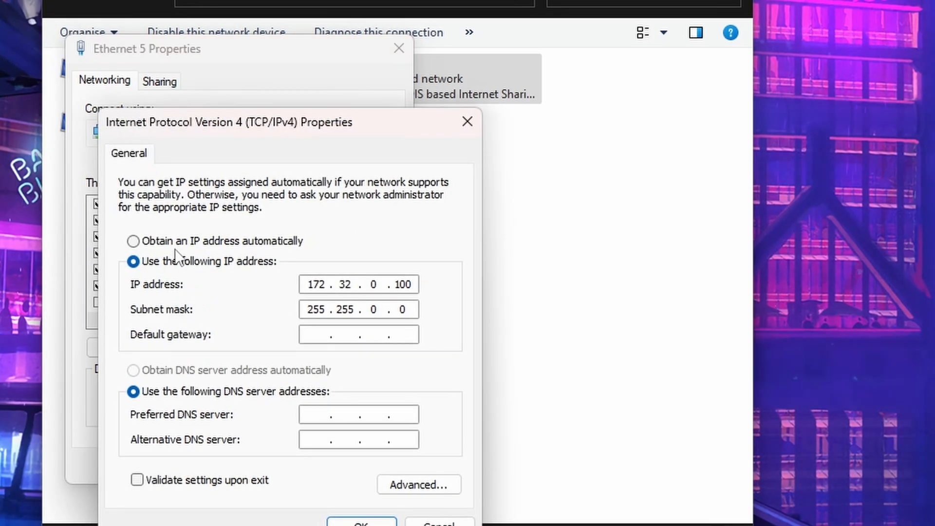
# Set Ethernet 5's static IPv4 address to 172.32.0.100 with subnet mask 255.255.0.0.
pyautogui.click(133, 241)
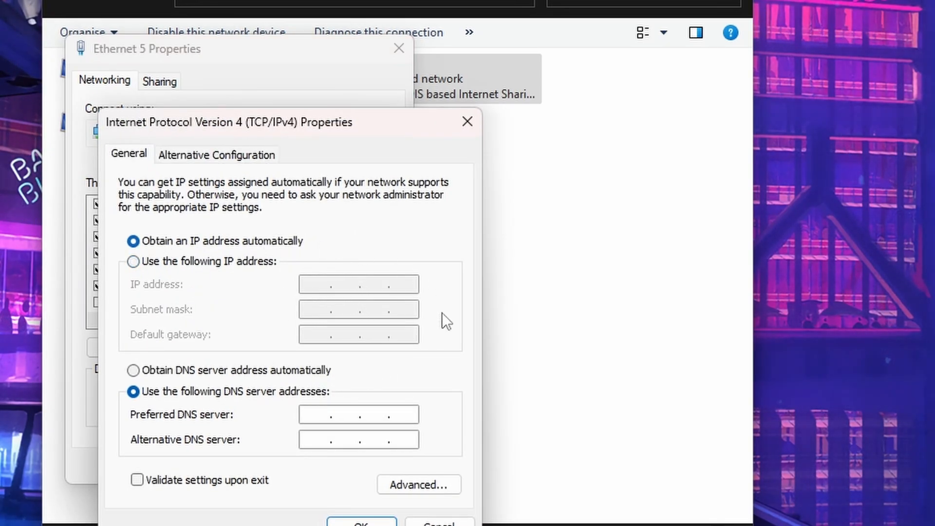
pyautogui.moveTo(113, 273)
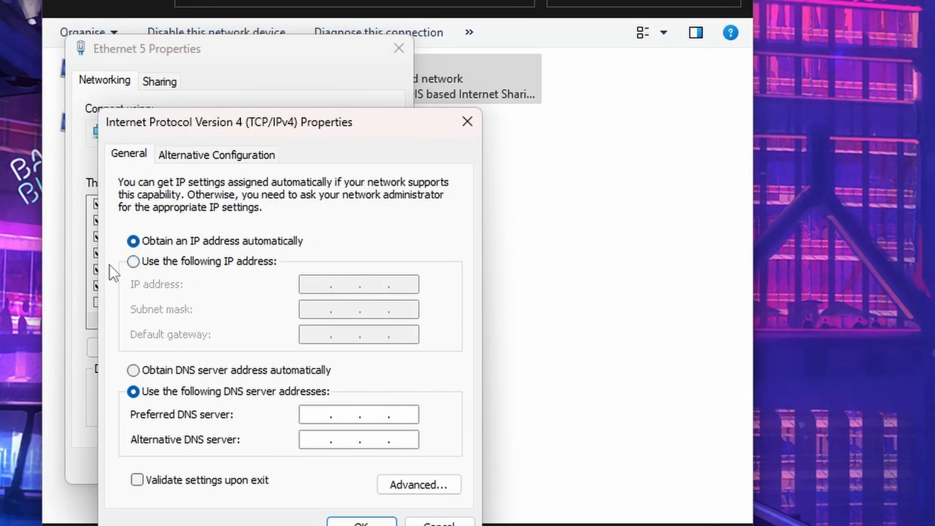
pyautogui.click(133, 261)
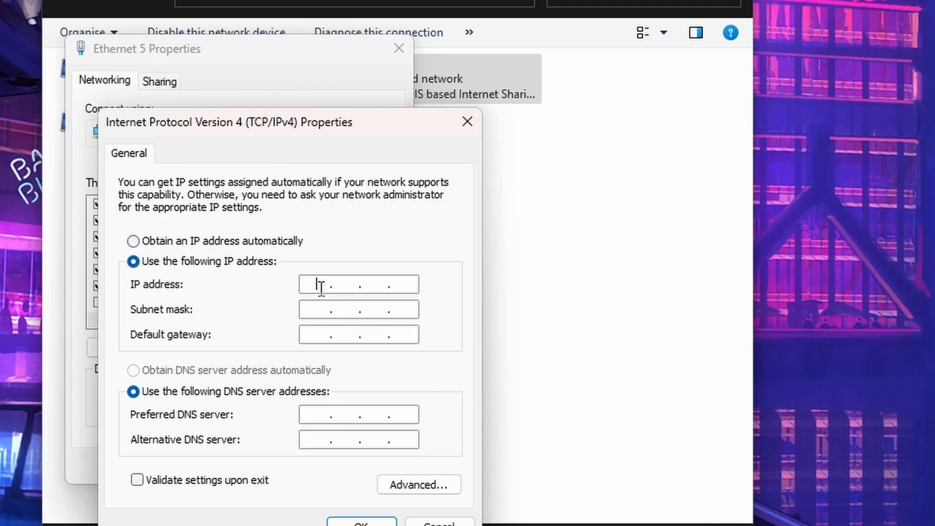
pyautogui.write('172 . . .')
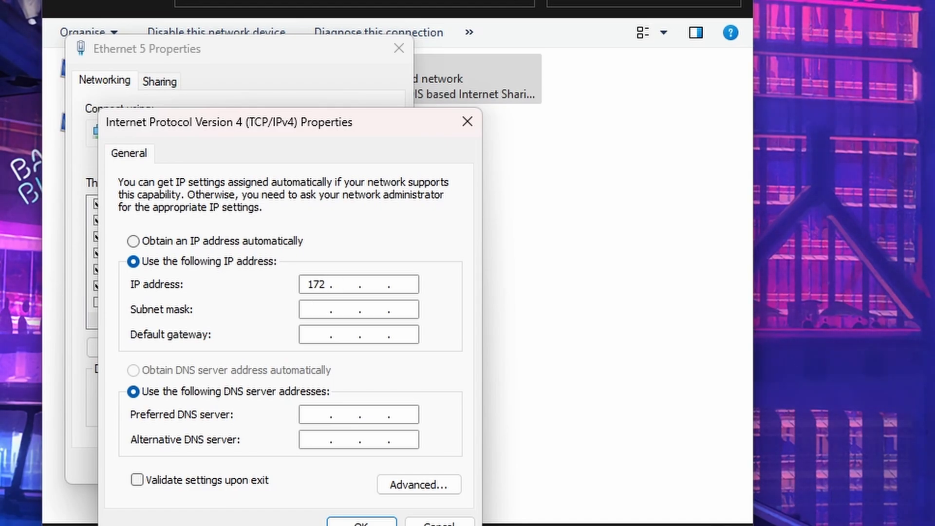
pyautogui.write('032')
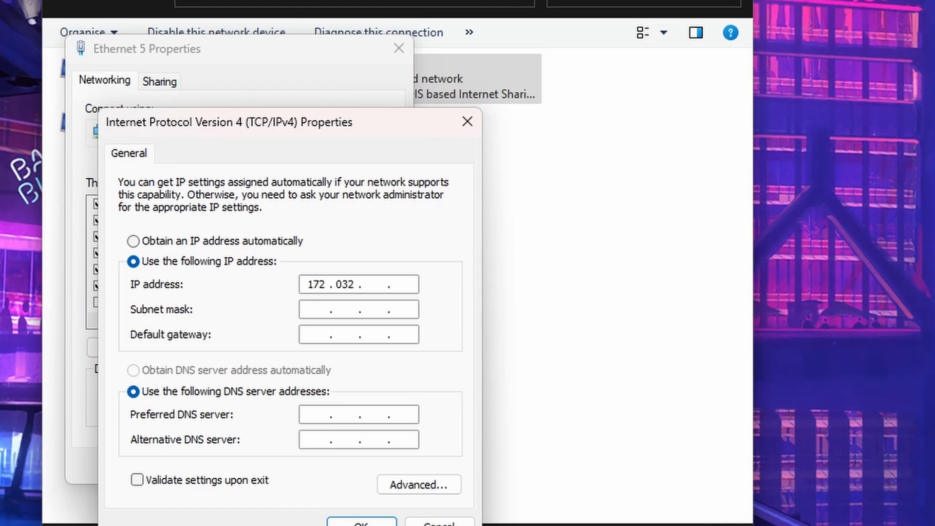
pyautogui.write('0')
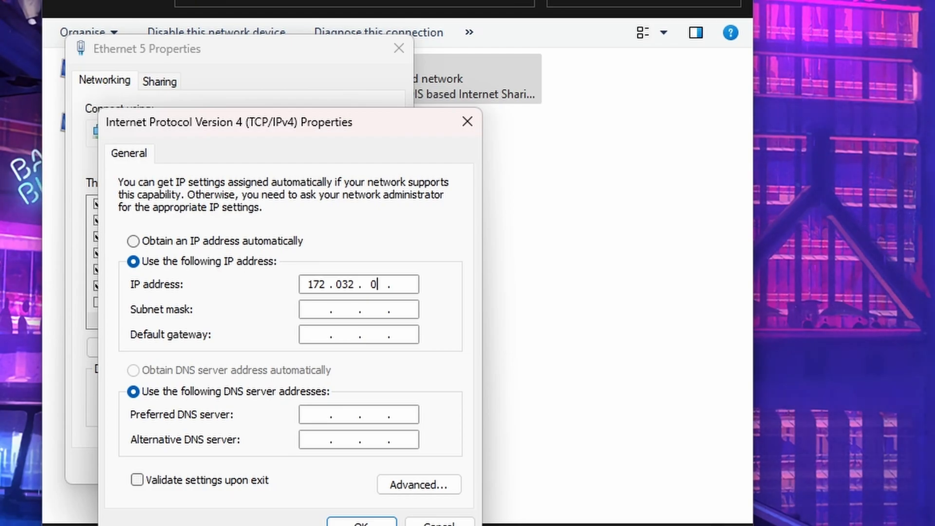
pyautogui.write('00')
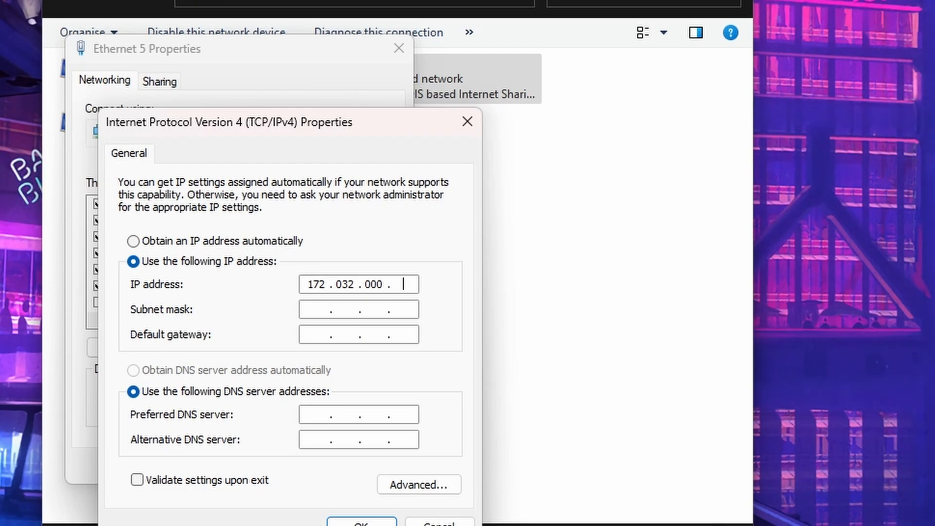
pyautogui.write('100')
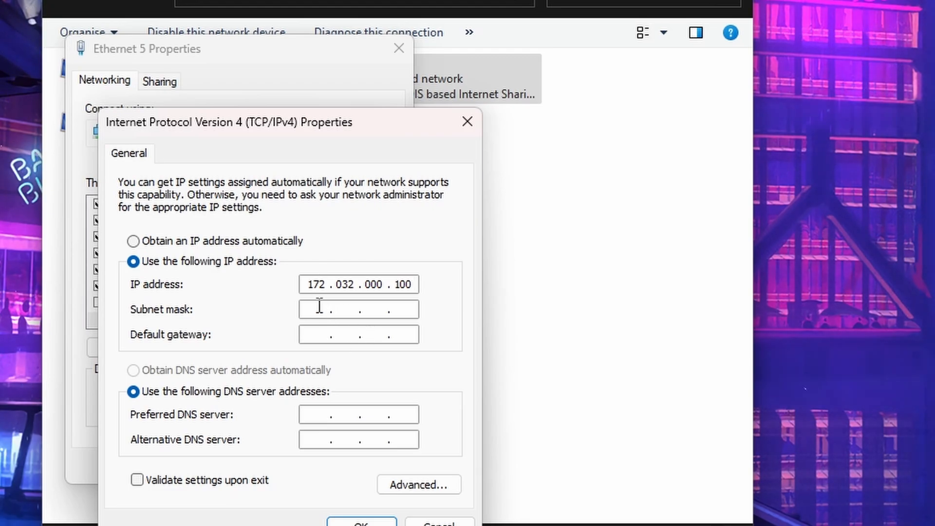
pyautogui.write('255.255.0.0')
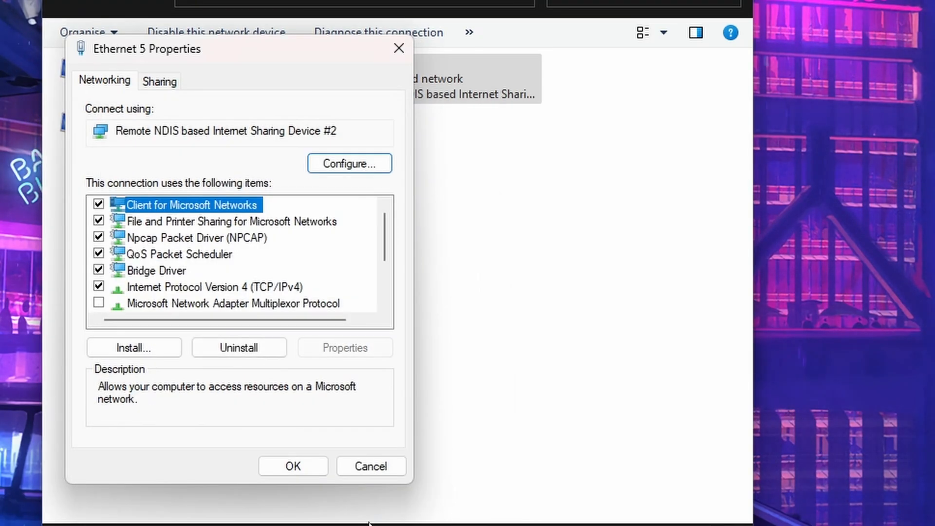
pyautogui.click(292, 465)
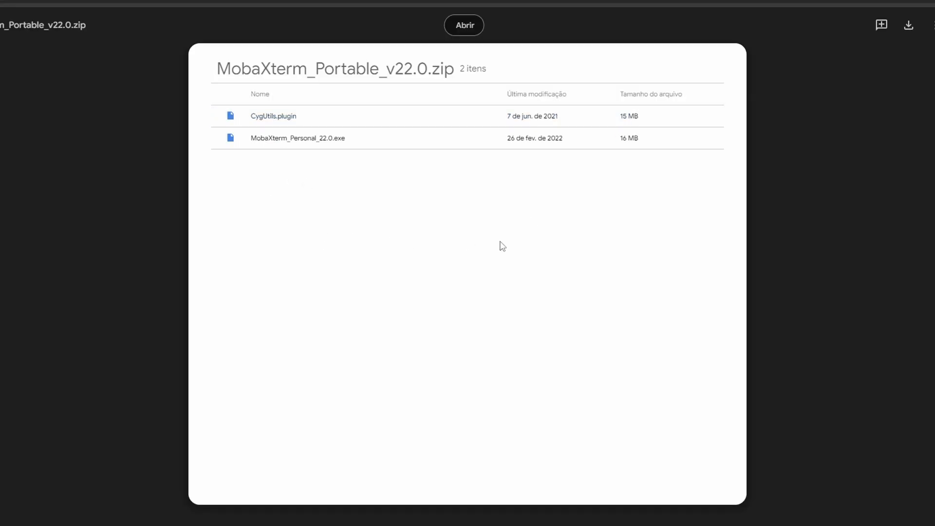
# Download MobaXterm_Portable_v22.0.zip from Google Drive despite the virus-scan warning.
pyautogui.click(297, 138)
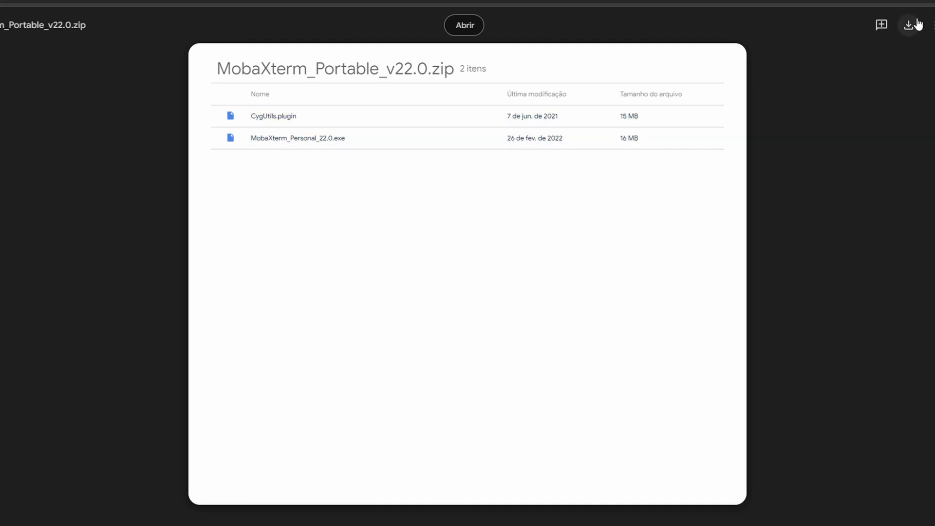
pyautogui.click(908, 24)
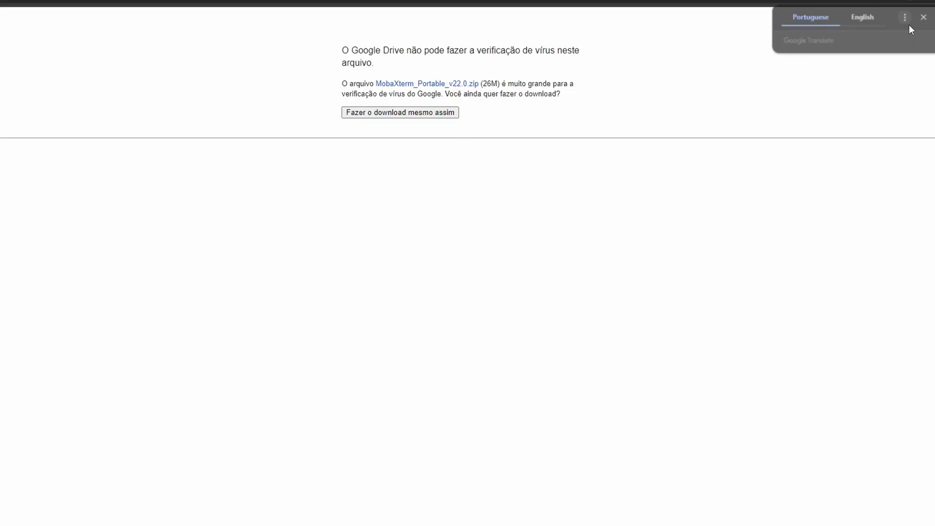
pyautogui.click(863, 17)
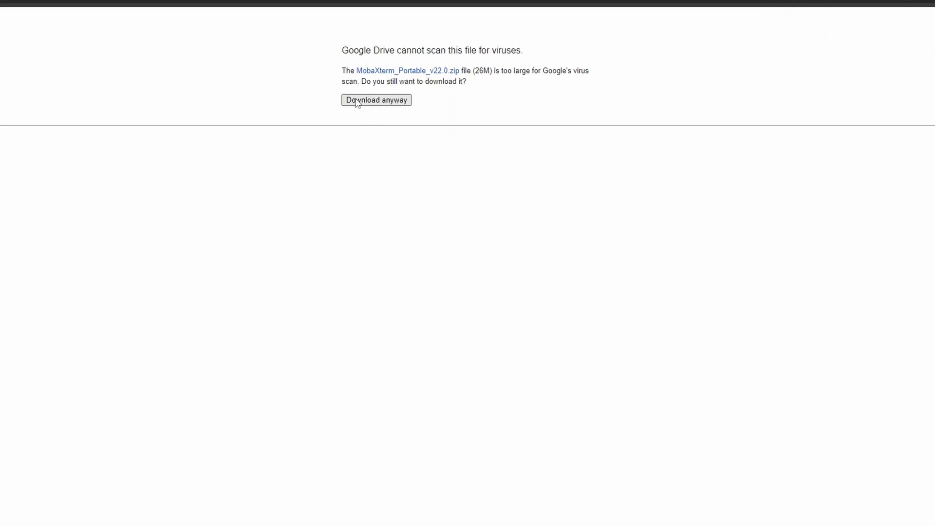
pyautogui.moveTo(410, 107)
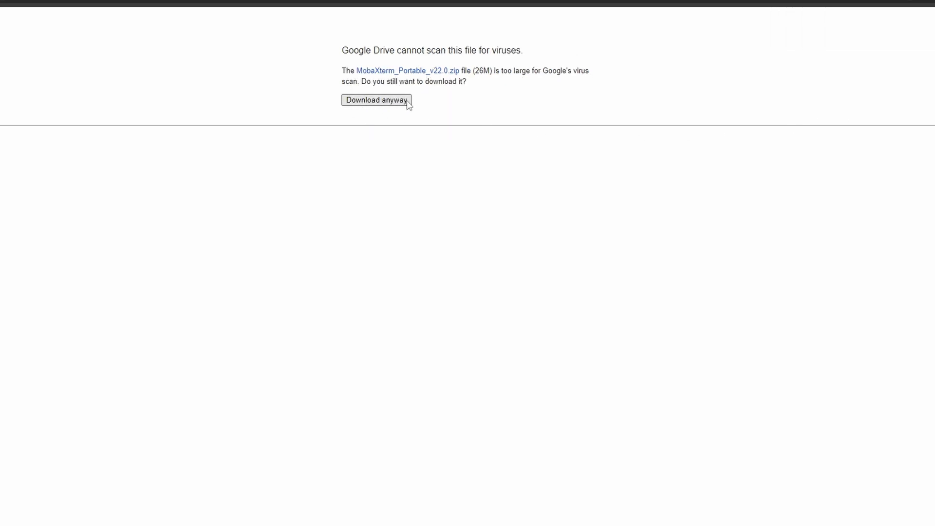
pyautogui.click(376, 100)
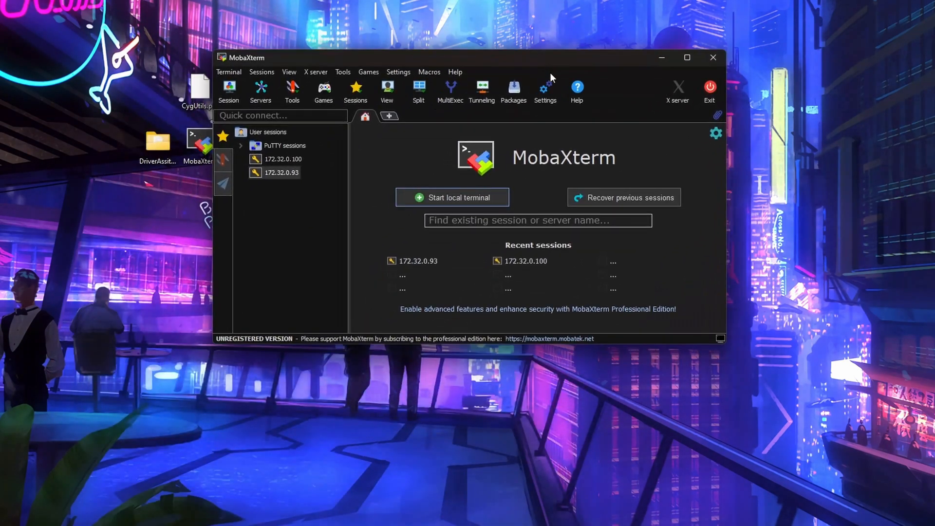
pyautogui.moveTo(316, 245)
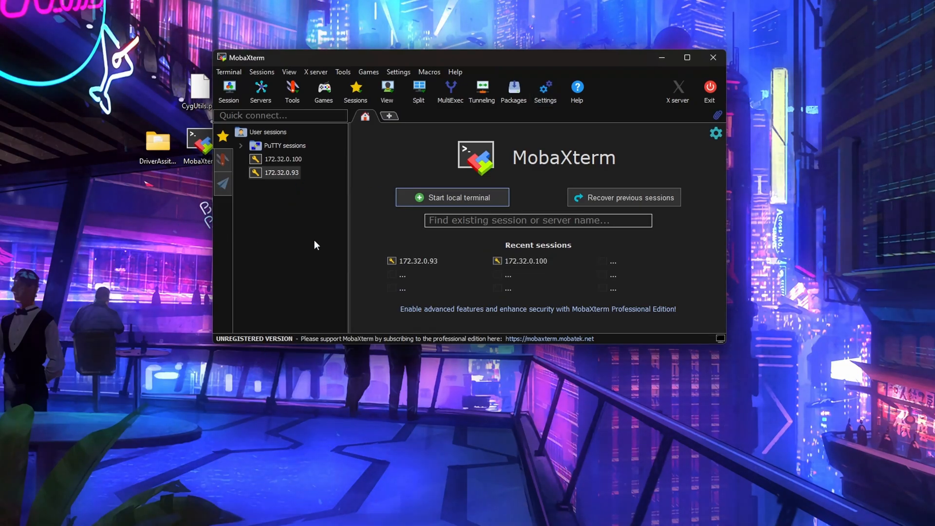
# Bring up the shortcut menu for the saved 172.32.0.93 session.
pyautogui.rightClick(281, 173)
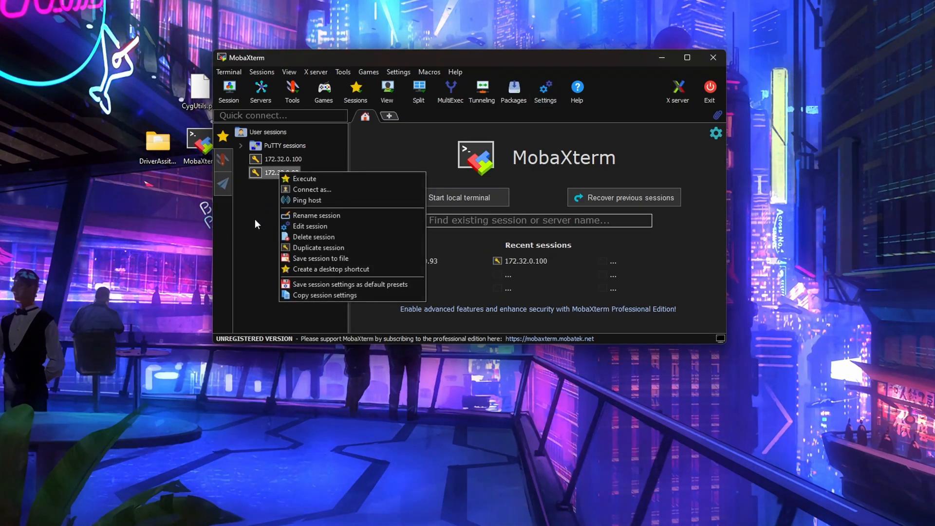
# Delete the saved 172.32.0.93 and 172.32.0.100 sessions.
pyautogui.click(312, 237)
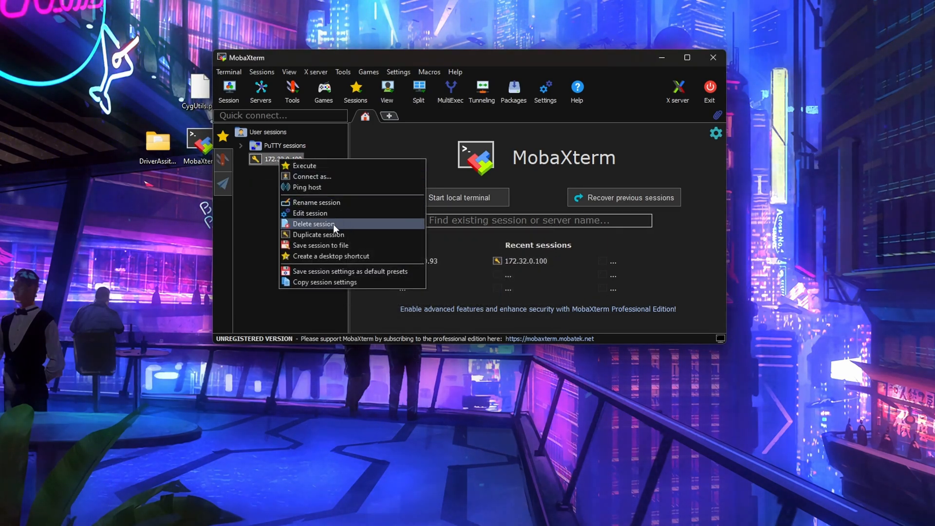
pyautogui.click(313, 224)
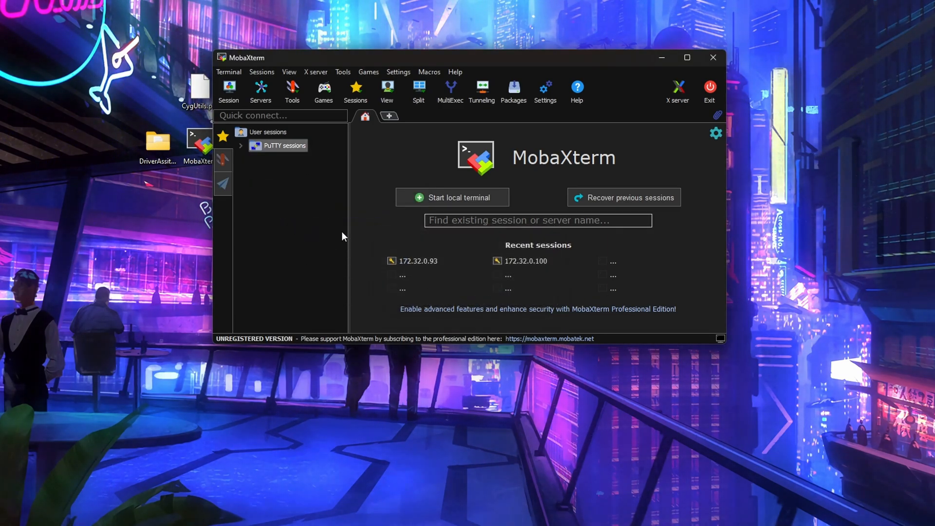
# Create an SSH session with remote host 172.32.0.93 and connect.
pyautogui.click(229, 90)
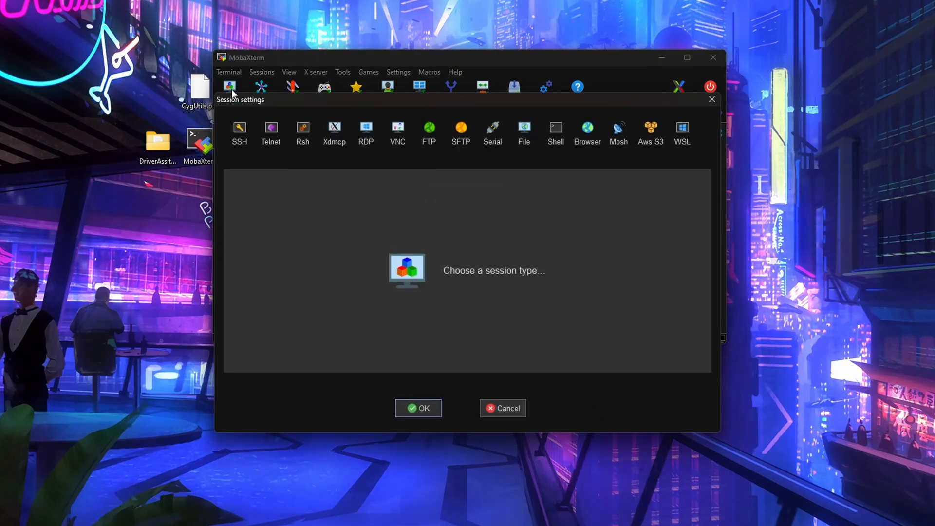
pyautogui.click(240, 131)
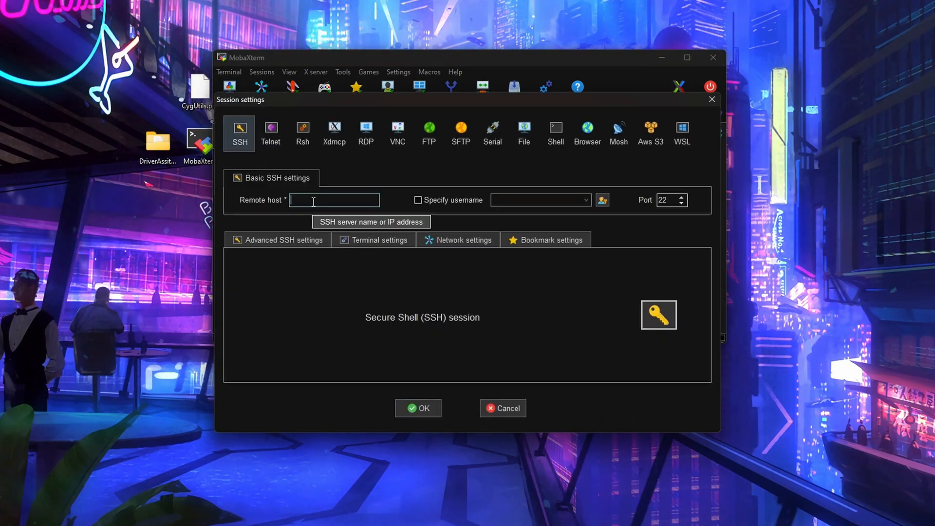
pyautogui.write('172.32.0.93')
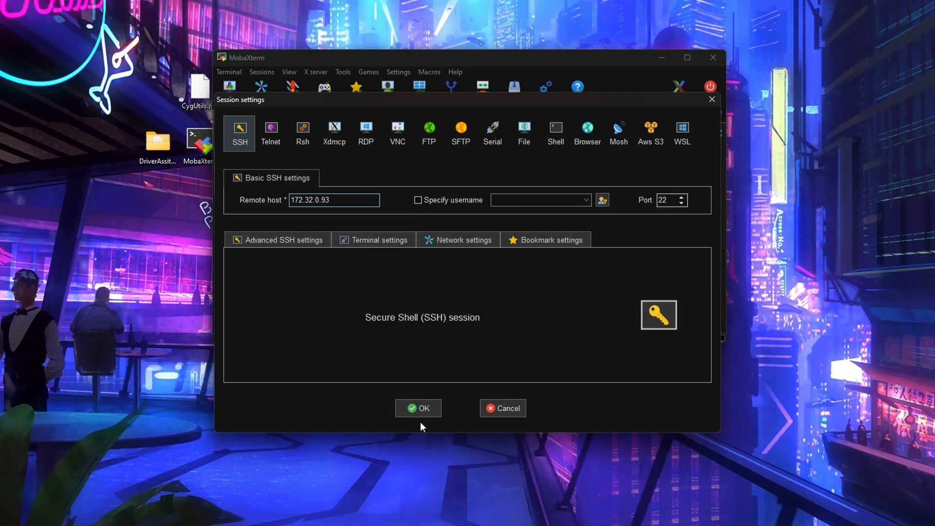
pyautogui.click(418, 408)
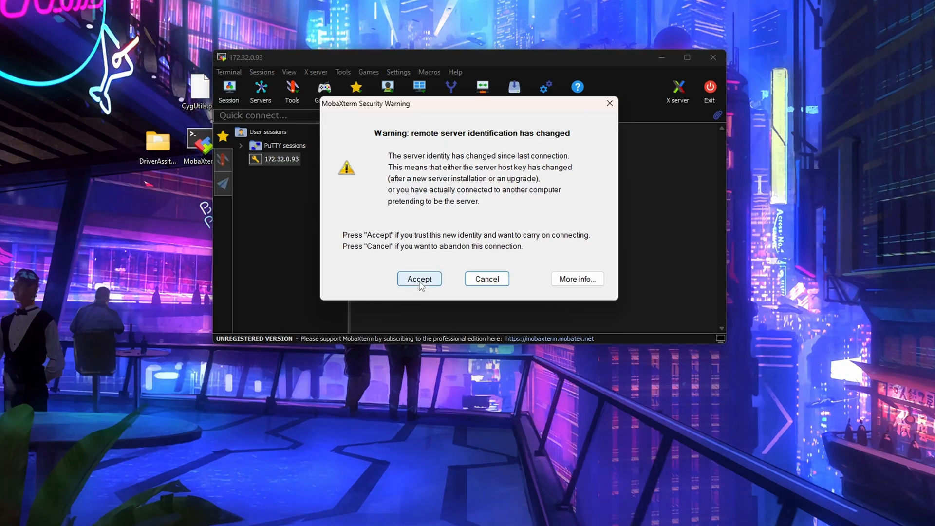
# Accept the board's new host key and log in as root, not saving the password.
pyautogui.click(419, 278)
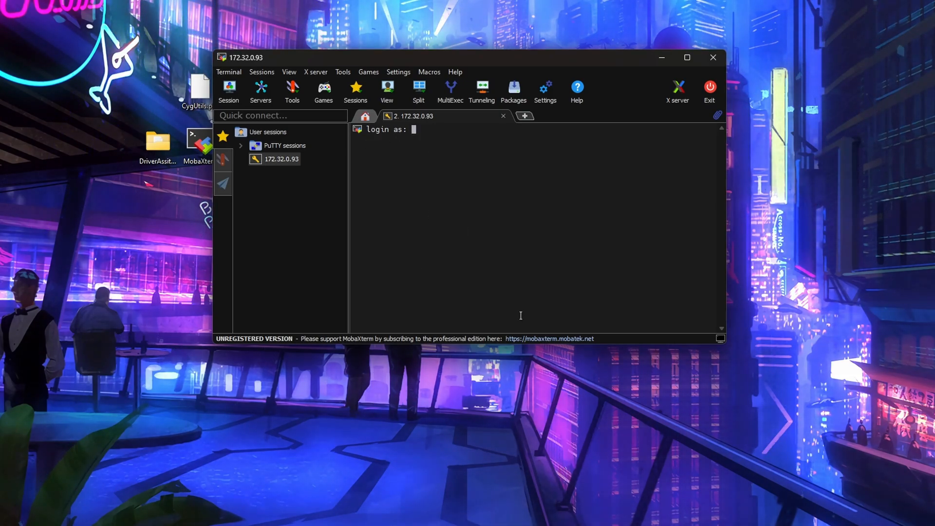
pyautogui.write('root')
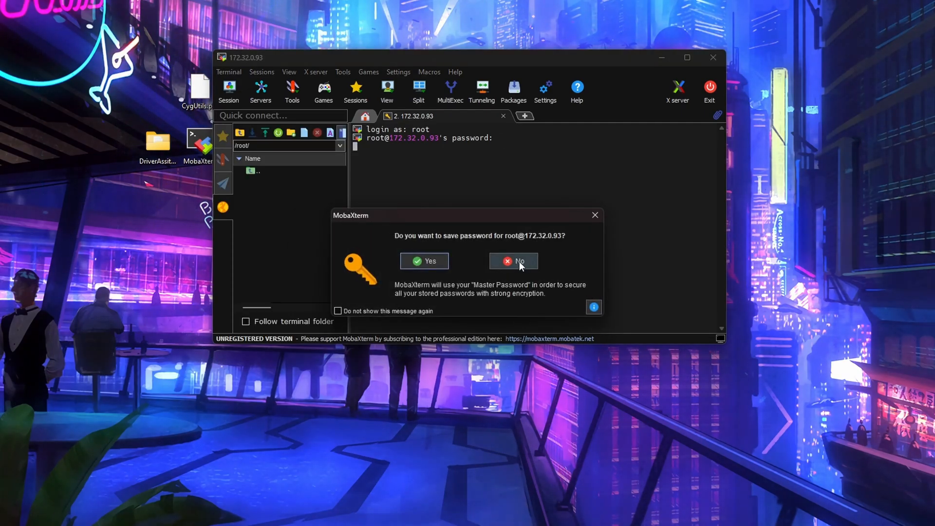
pyautogui.click(513, 261)
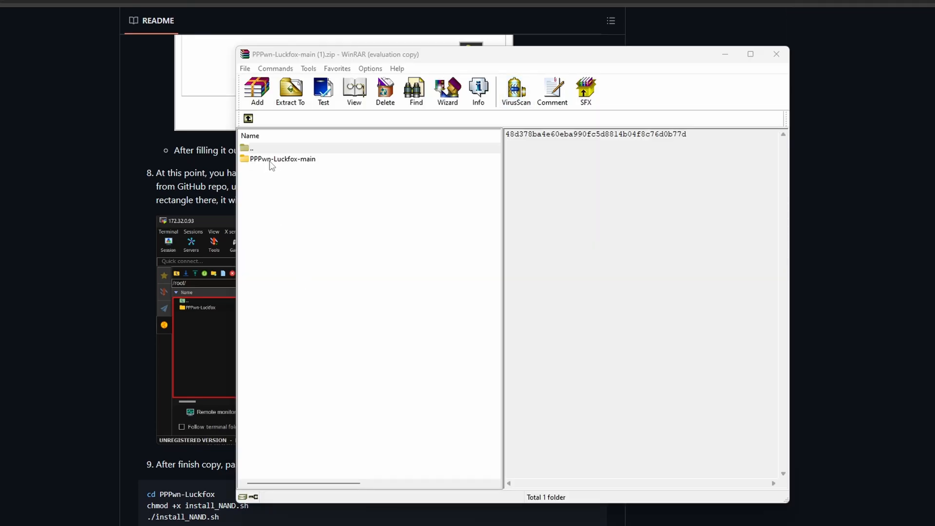
pyautogui.moveTo(292, 170)
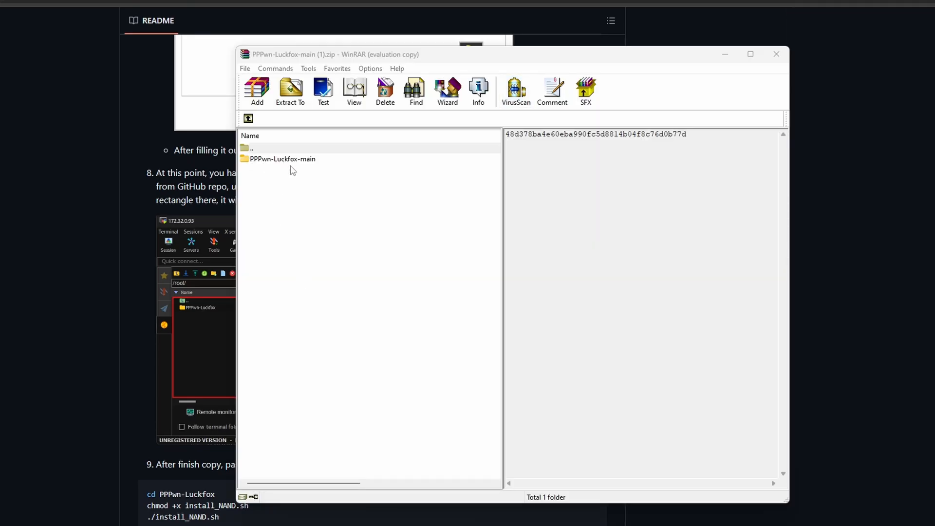
# Extract the PPPwn-Luckfox-main folder from the zip archive onto the desktop.
pyautogui.click(282, 159)
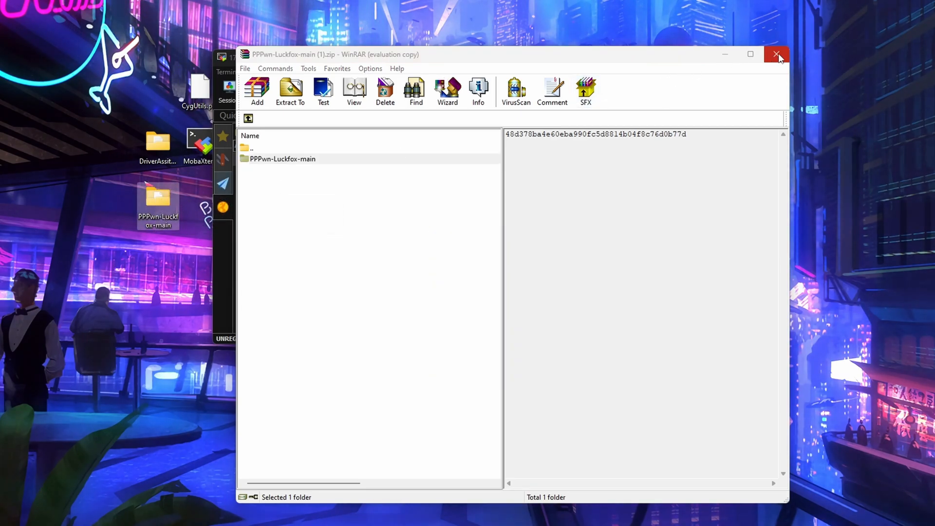
# Rename the desktop folder to 'PPPwn-Luckfox' and copy it into the LuckFox root folder over SFTP.
pyautogui.click(775, 54)
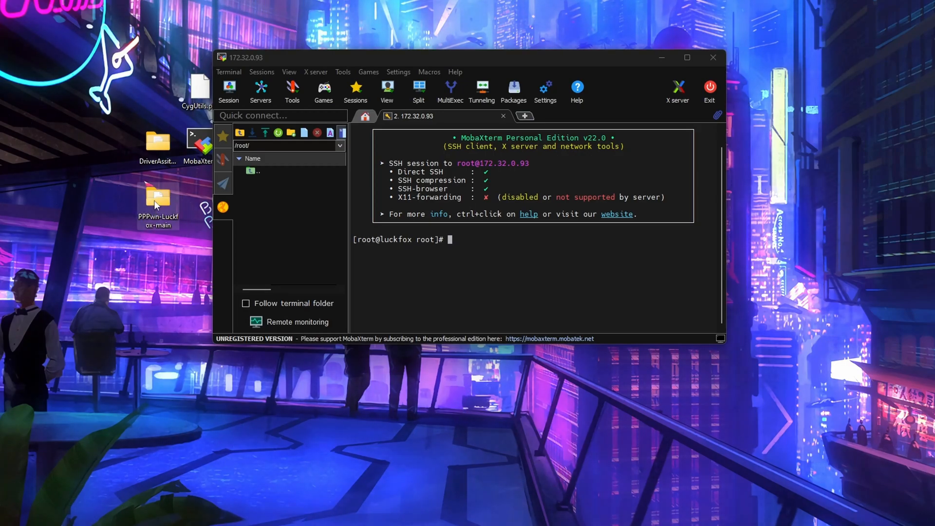
pyautogui.click(157, 199)
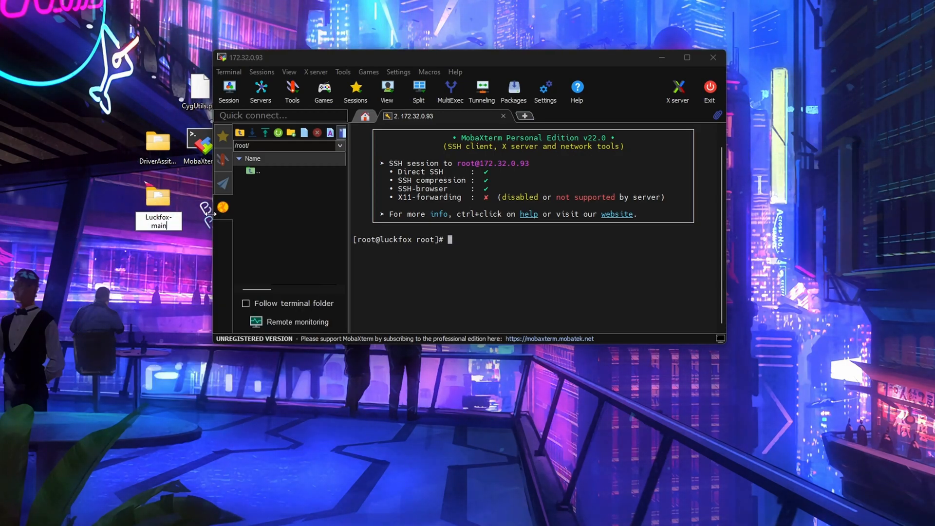
pyautogui.write('PPPwn-Luckfox')
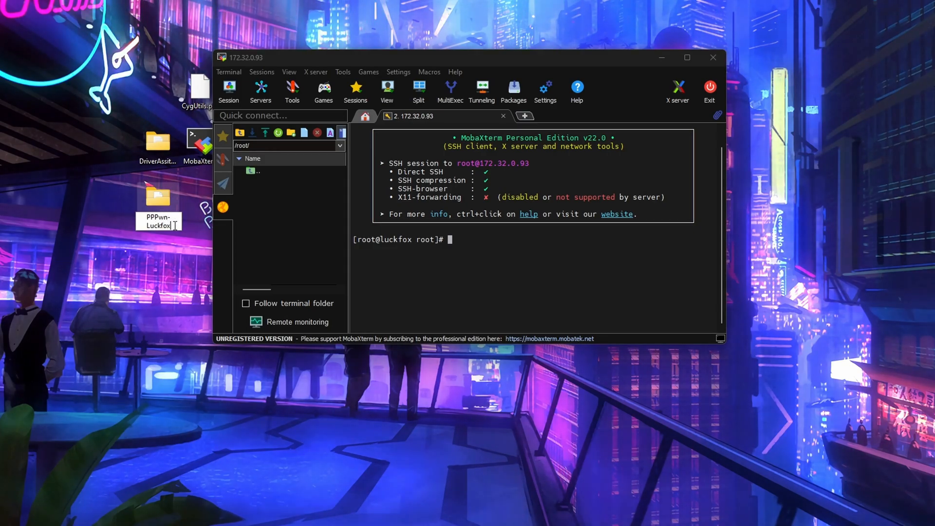
pyautogui.moveTo(160, 250)
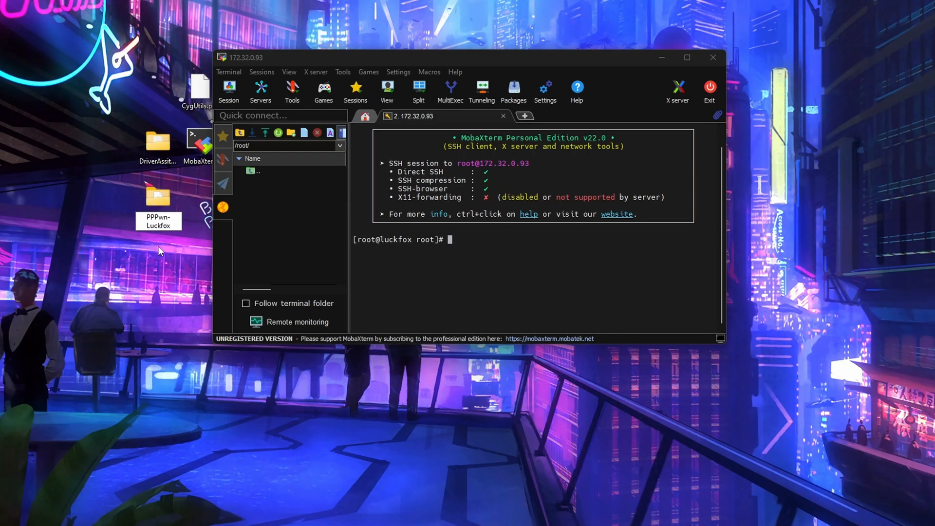
pyautogui.click(158, 197)
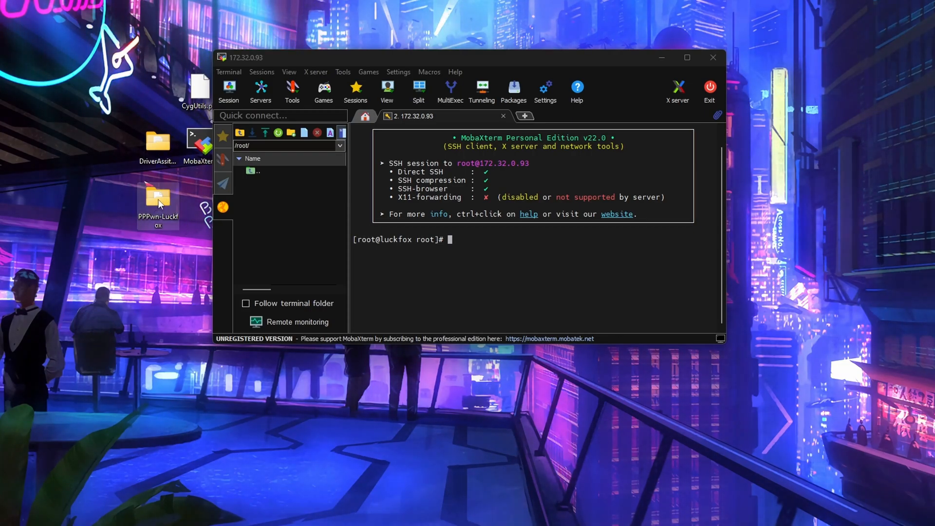
pyautogui.moveTo(157, 199); pyautogui.dragTo(280, 203)
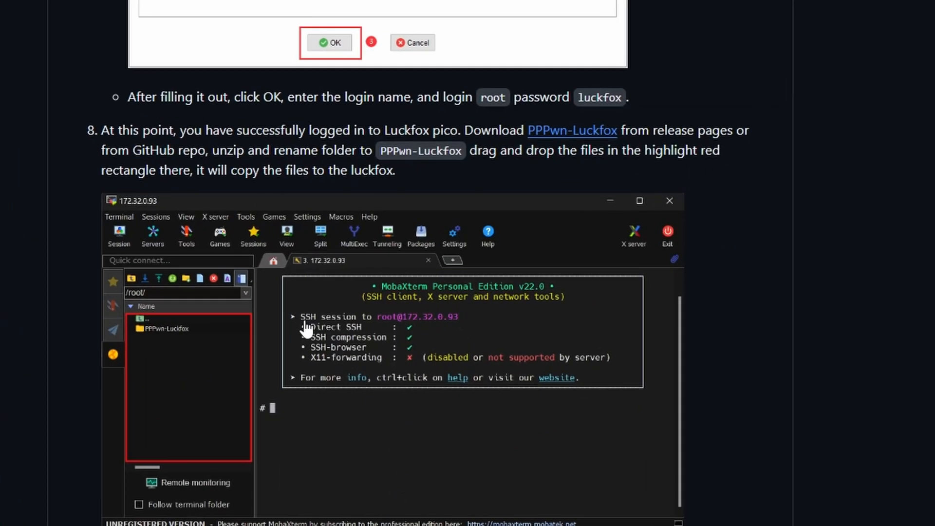
# Copy the three install commands from step 9 of the wiki guide.
pyautogui.scroll(-3)
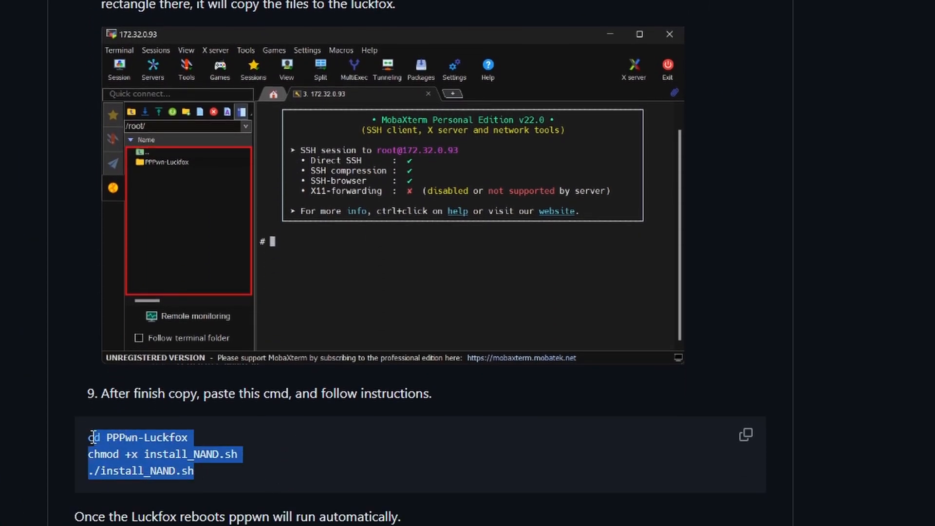
pyautogui.rightClick(92, 437)
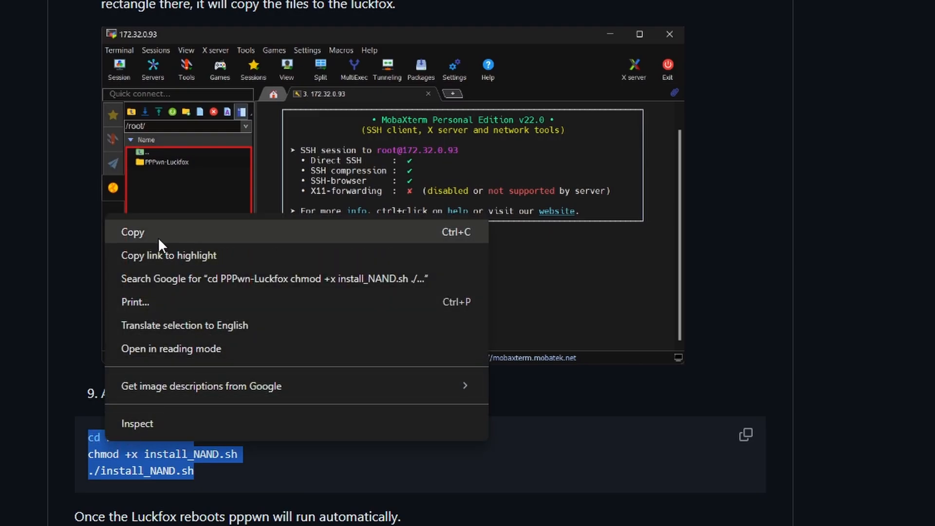
pyautogui.click(132, 231)
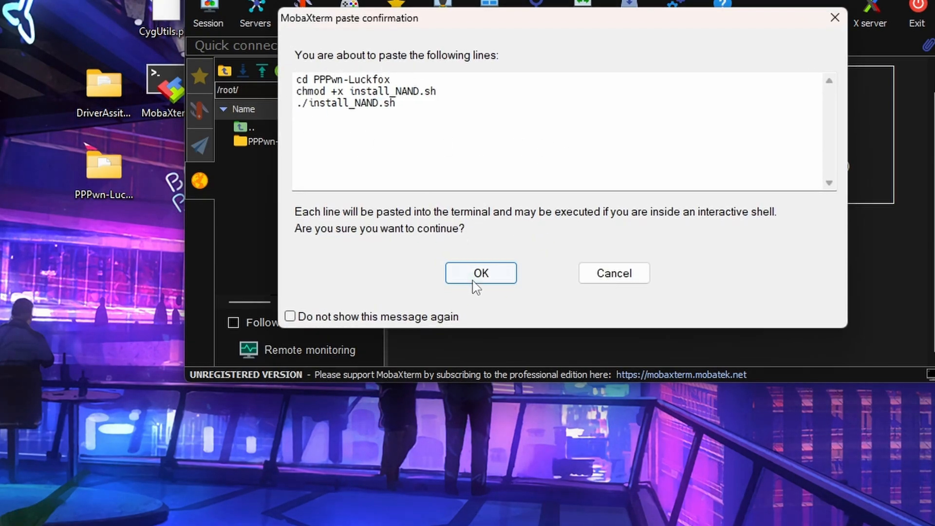
# Confirm pasting the install commands so the NAND v1.1.0 installer starts.
pyautogui.click(479, 273)
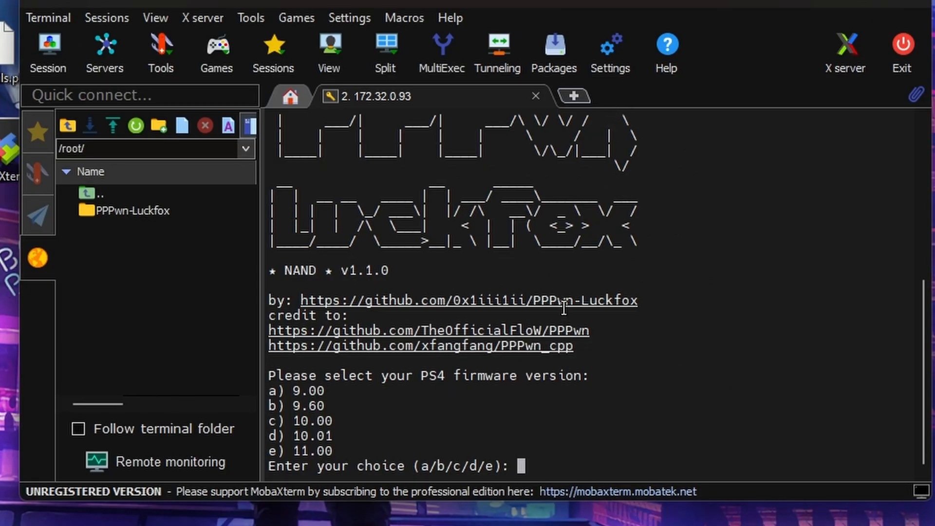
pyautogui.moveTo(268, 380)
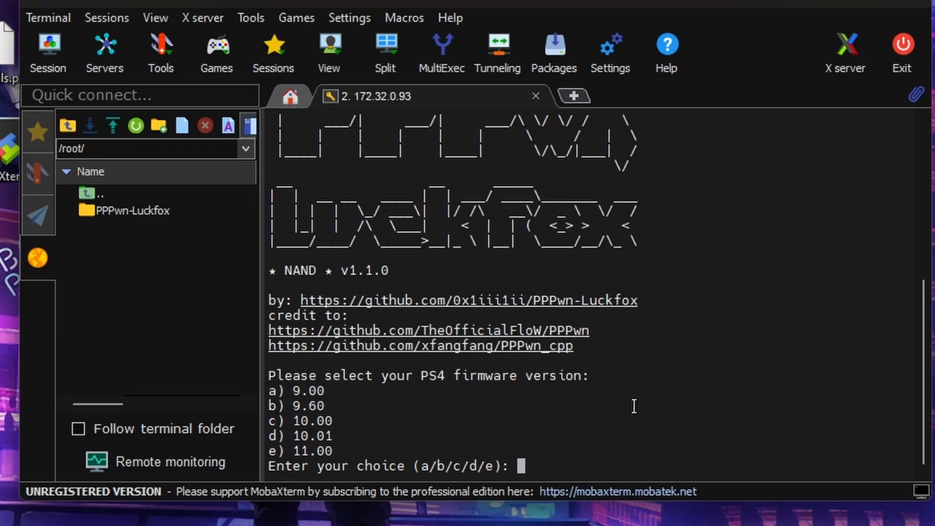
pyautogui.moveTo(271, 452)
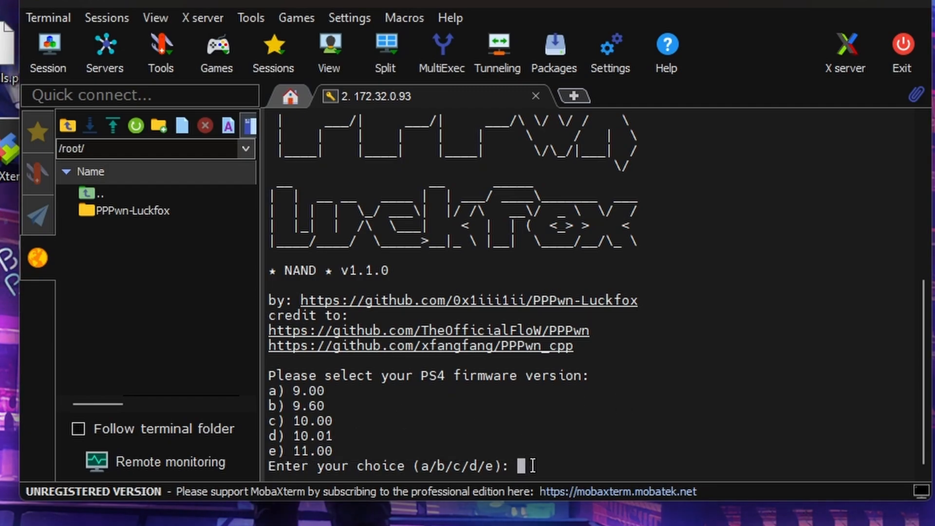
# Select firmware 11.00 with 'e', confirm with 'y', and enable shutdown after jailbreak.
pyautogui.write('e')
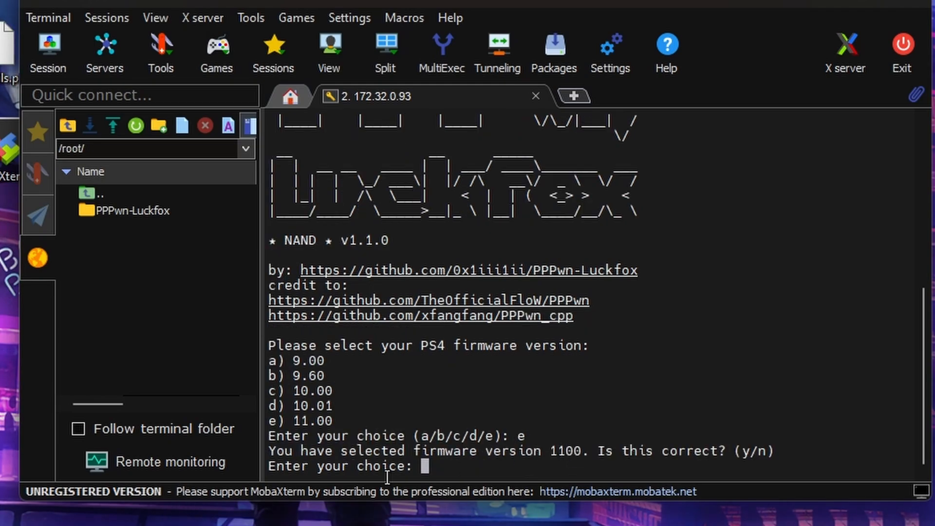
pyautogui.moveTo(616, 469)
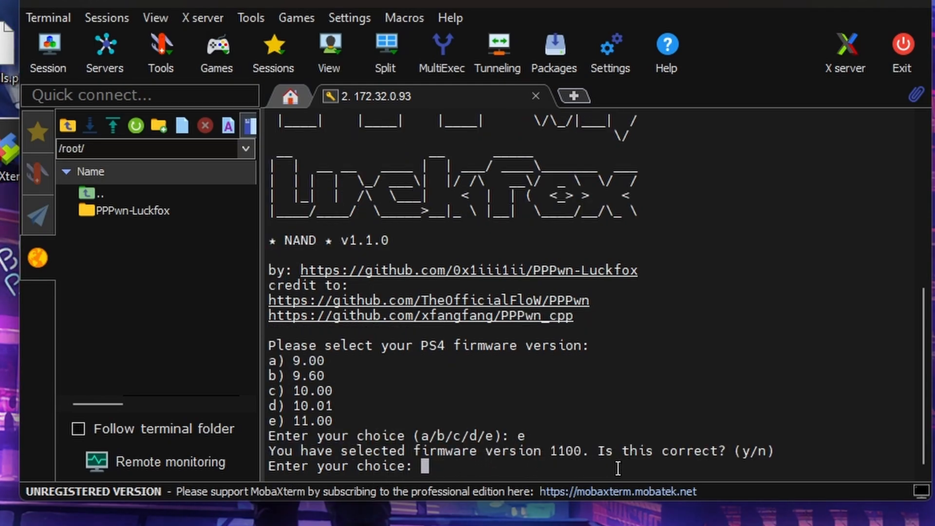
pyautogui.write('y')
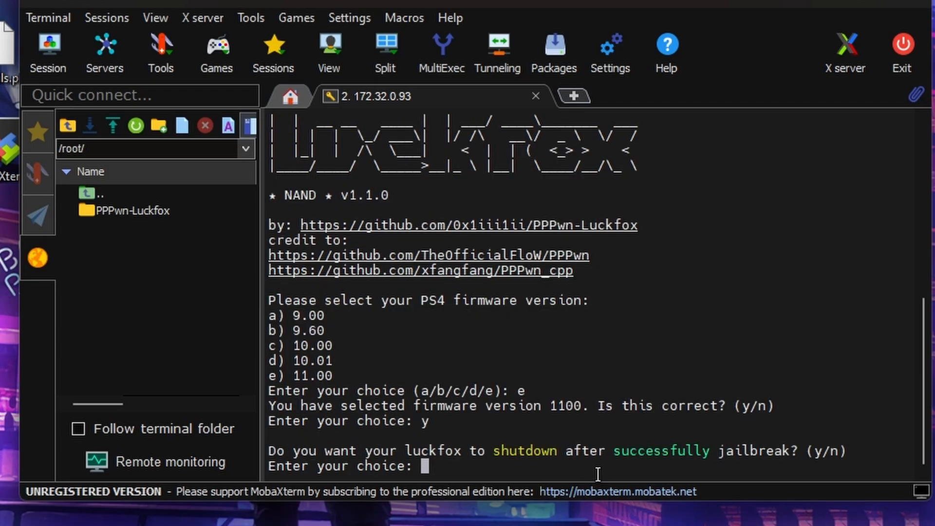
pyautogui.moveTo(369, 456)
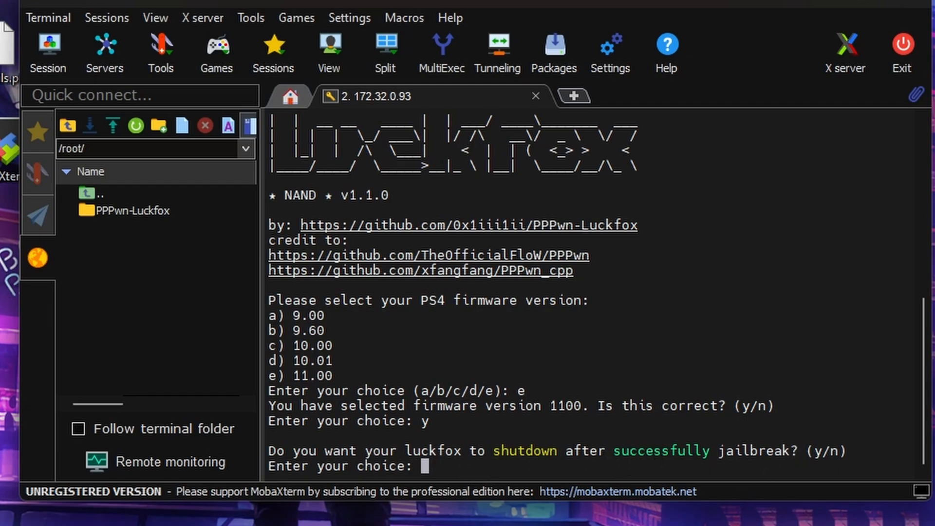
pyautogui.write('y')
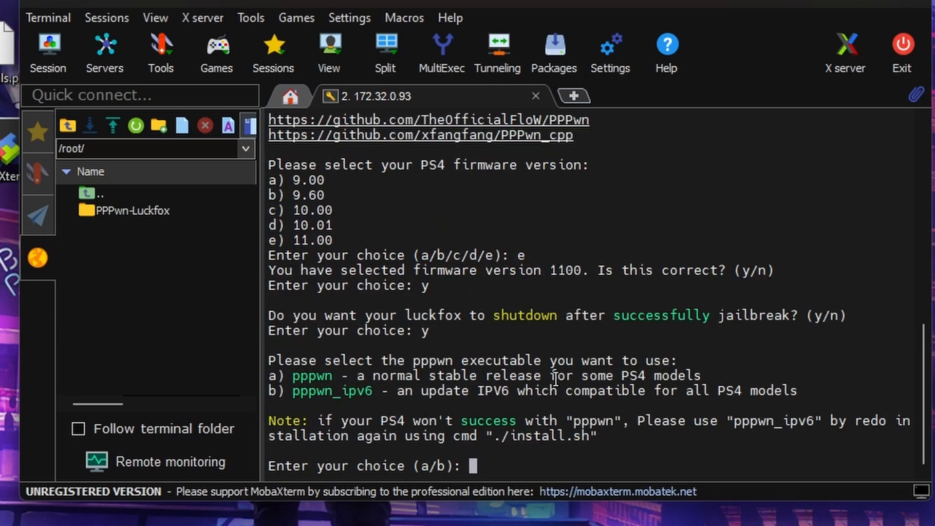
pyautogui.moveTo(263, 399)
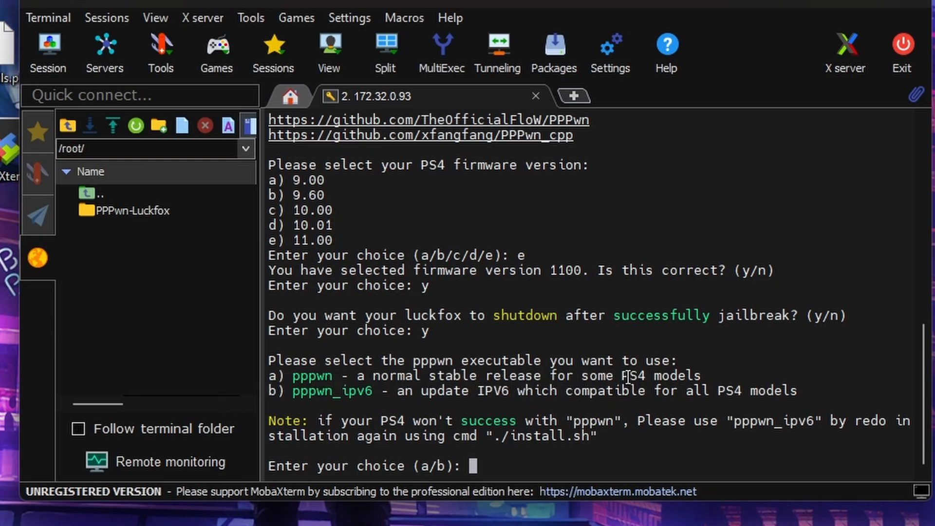
pyautogui.moveTo(189, 366)
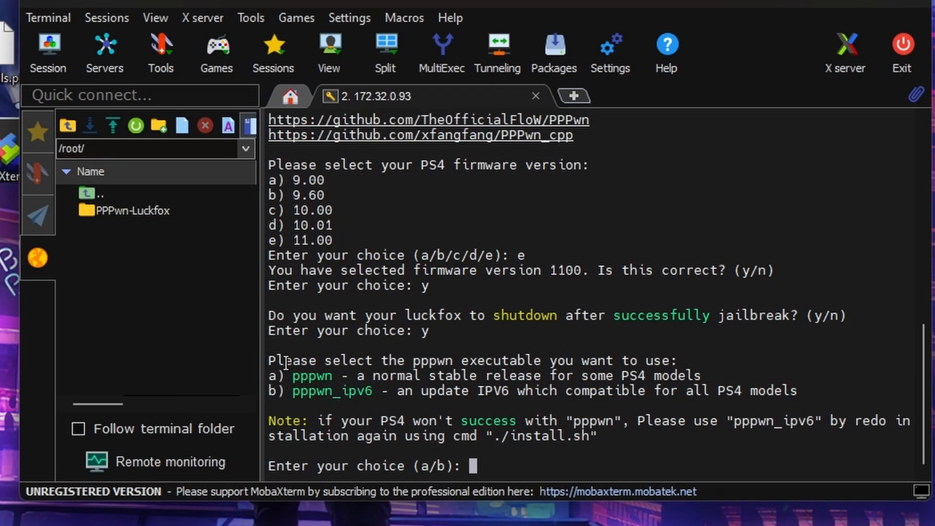
# Choose the standard pppwn executable ('a') and confirm the settings with 'y'.
pyautogui.write('a')
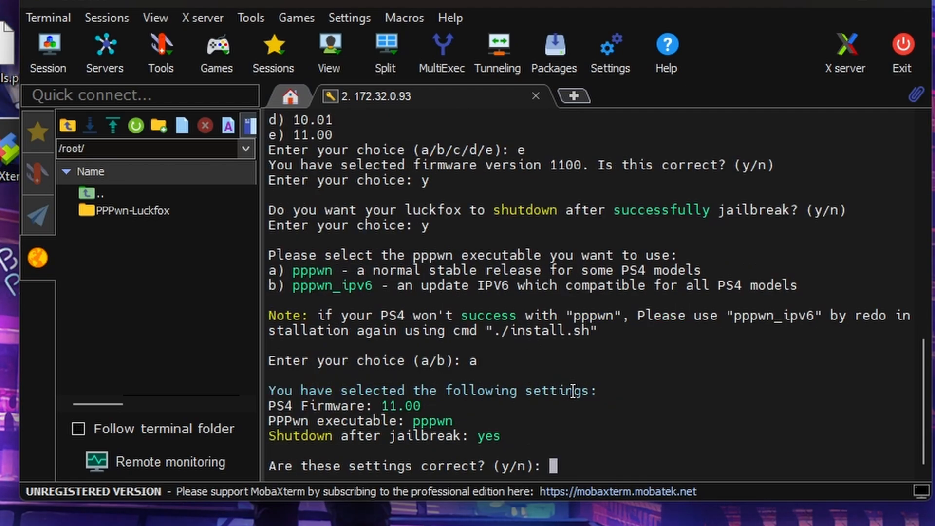
pyautogui.moveTo(326, 403)
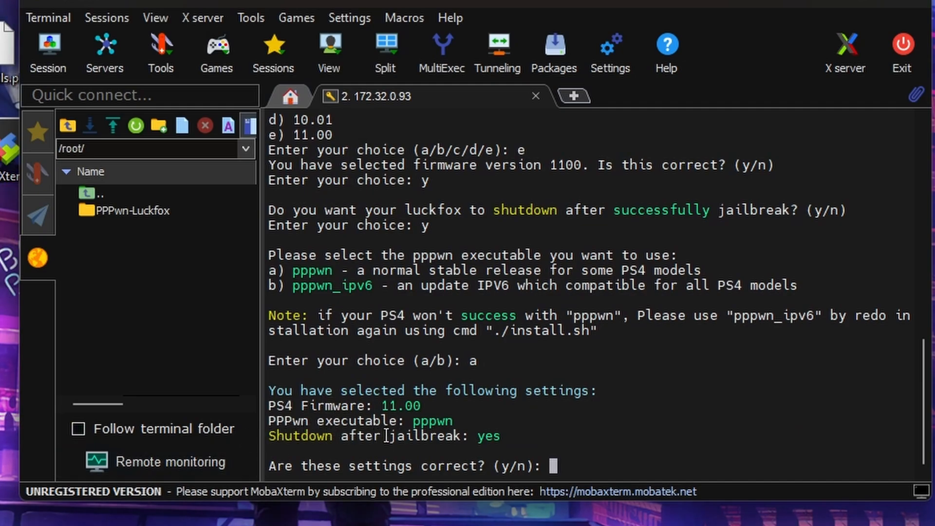
pyautogui.moveTo(338, 452)
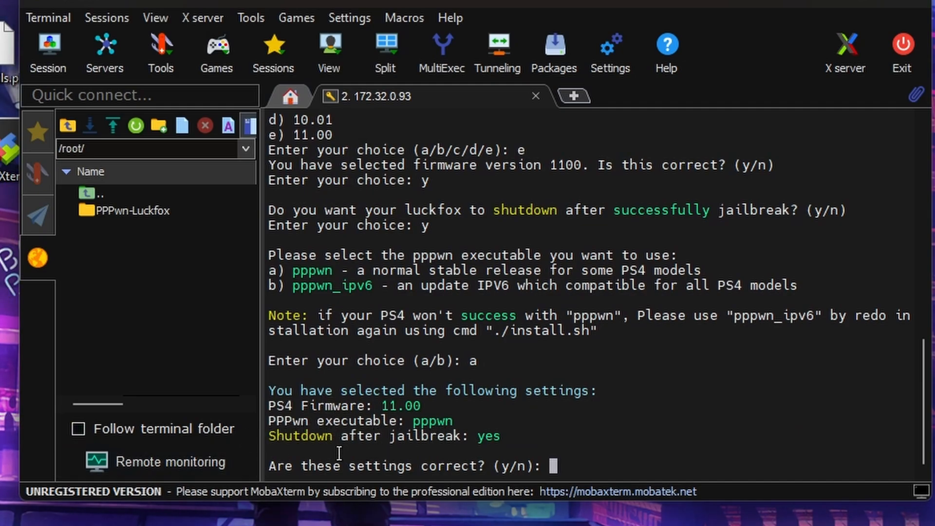
pyautogui.moveTo(644, 464)
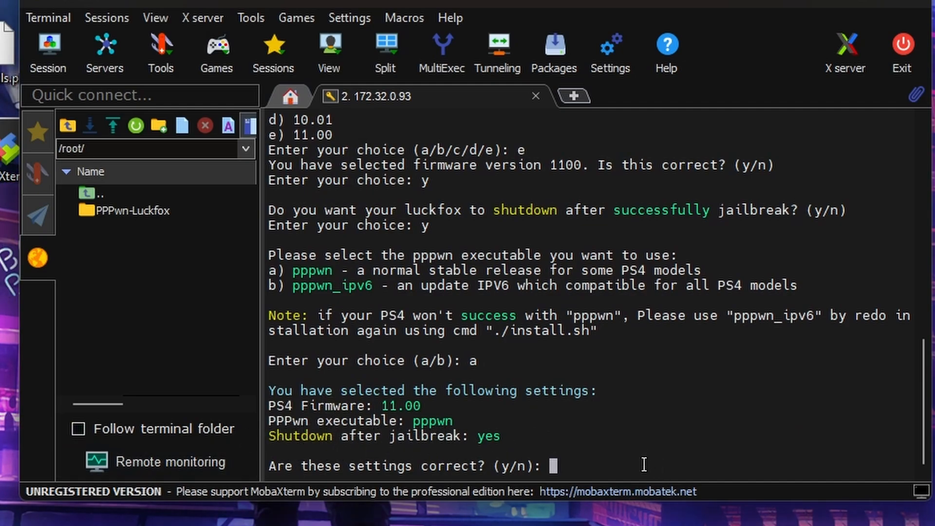
pyautogui.write('y')
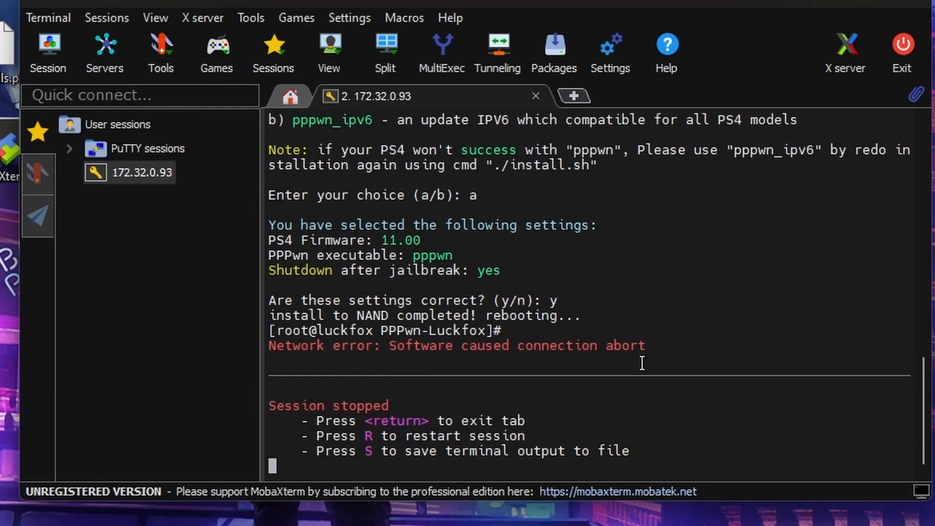
pyautogui.moveTo(324, 334)
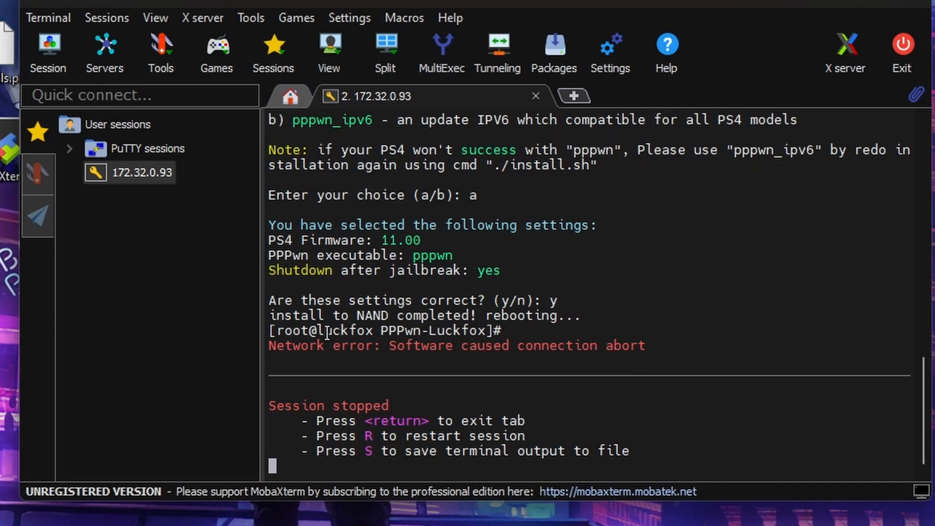